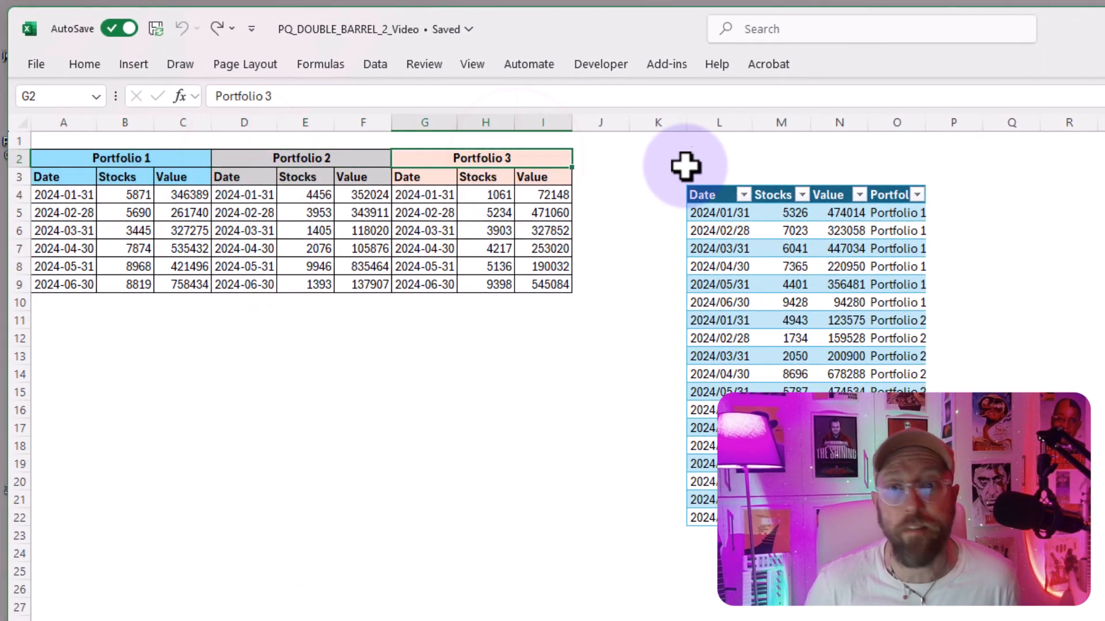
Load range A2:I9 into Power Query as a table without headers.
left_click(52, 177)
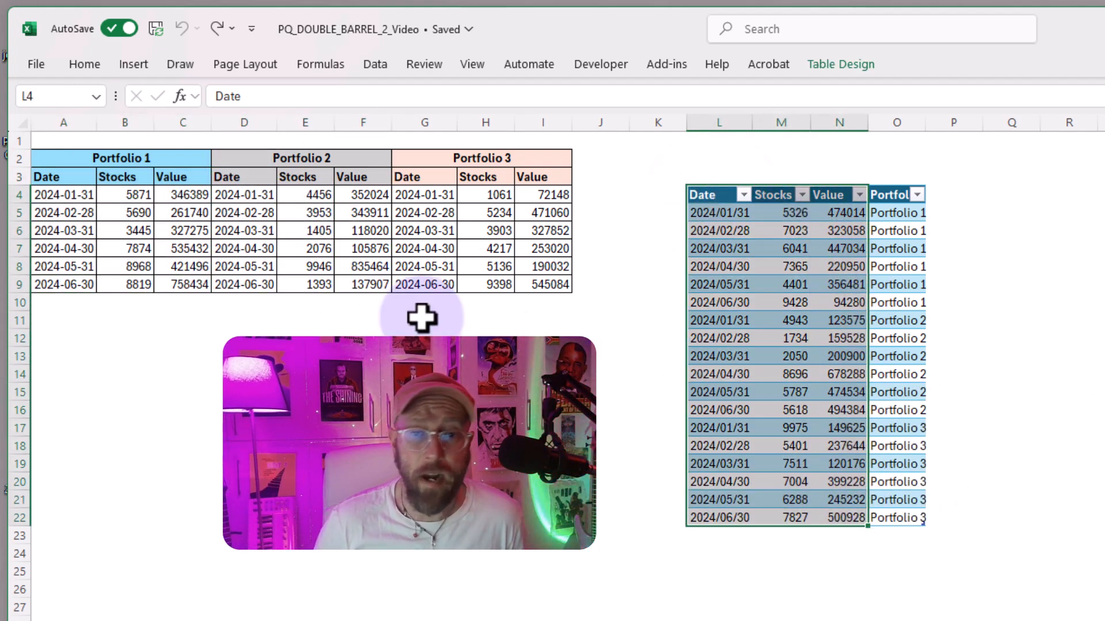
left_click(63, 158)
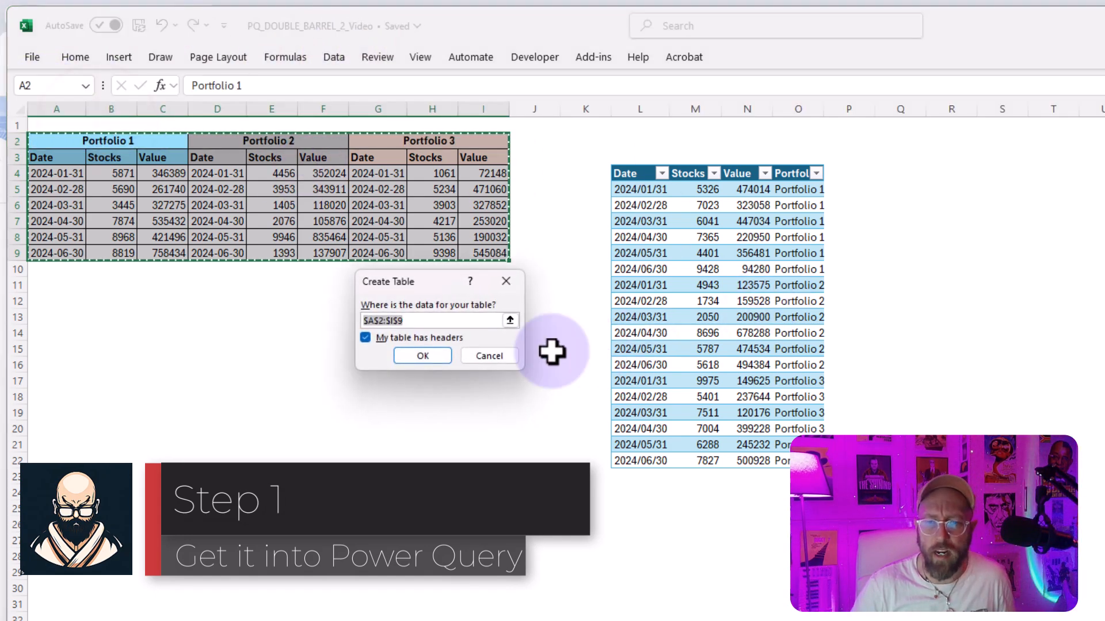
mouse_move(444, 361)
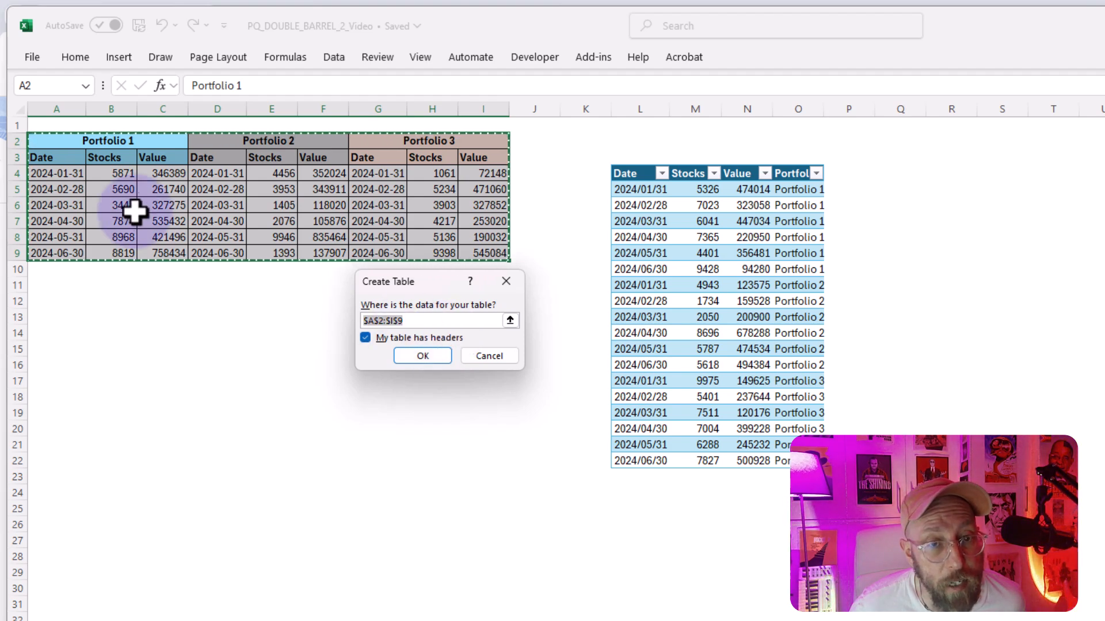
left_click(364, 339)
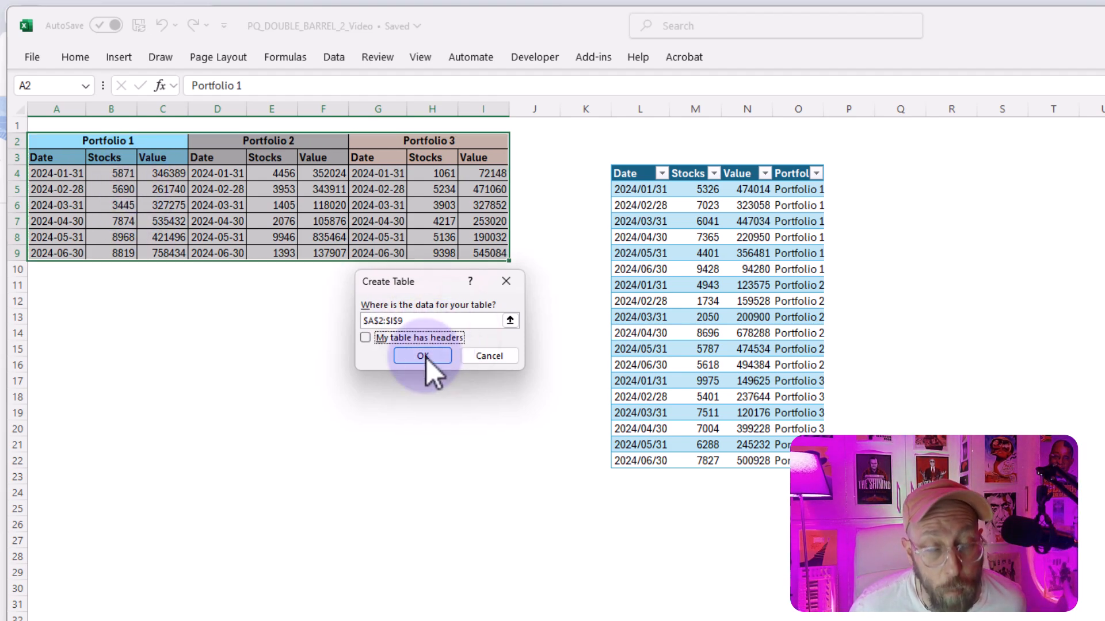
left_click(421, 357)
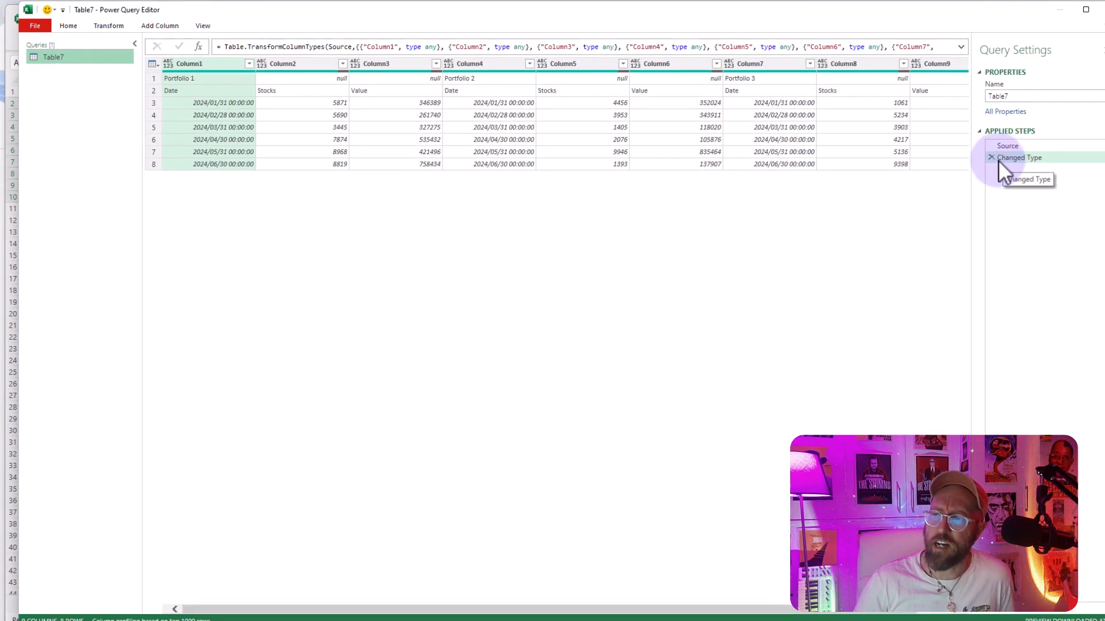
Delete Changed Type and turn the first Source row into a list with Record.ToList(Source{0}).
left_click(989, 157)
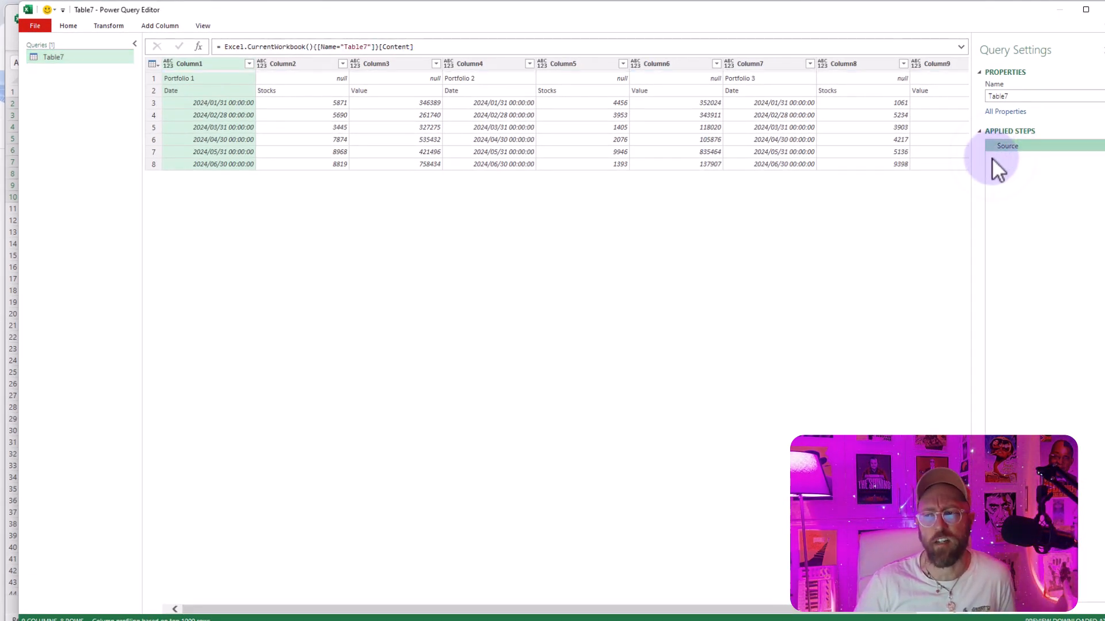
mouse_move(896, 140)
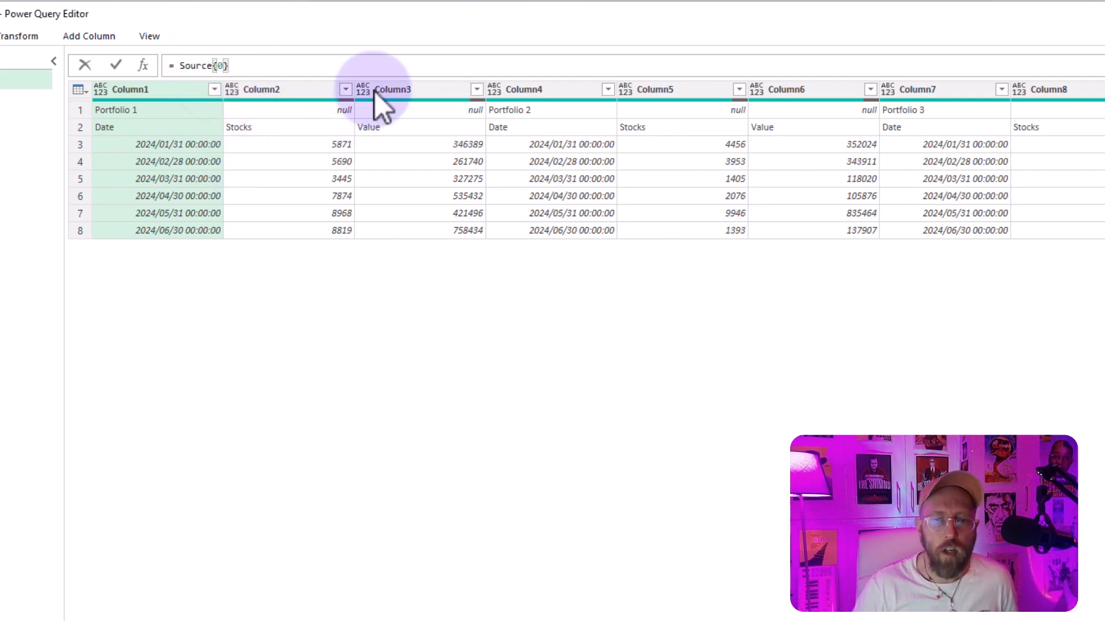
mouse_move(334, 64)
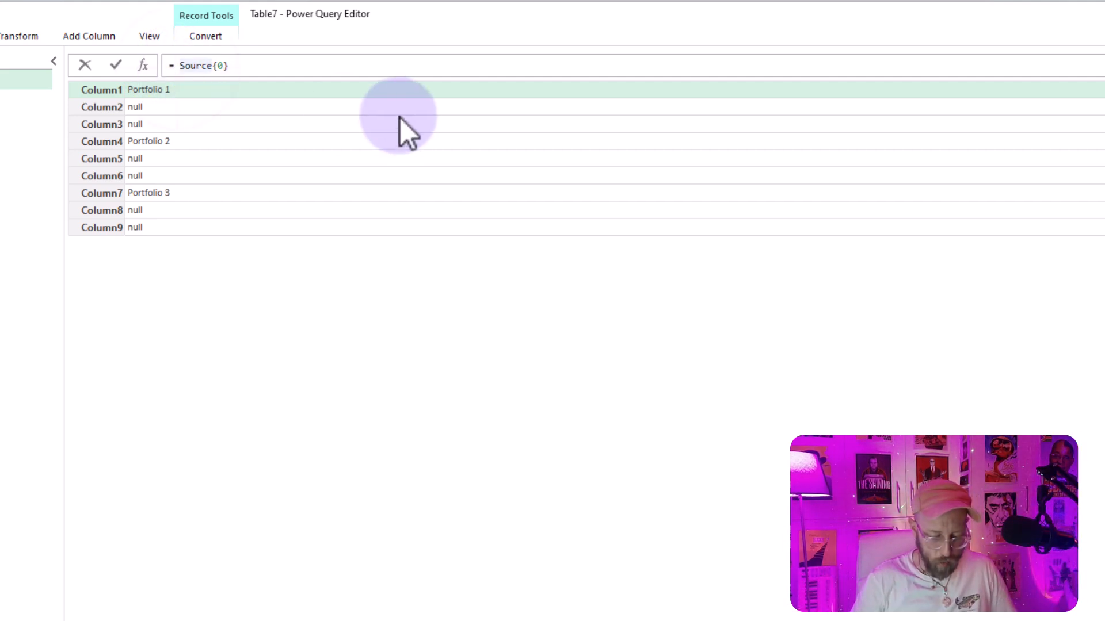
type("Record.ToList(")
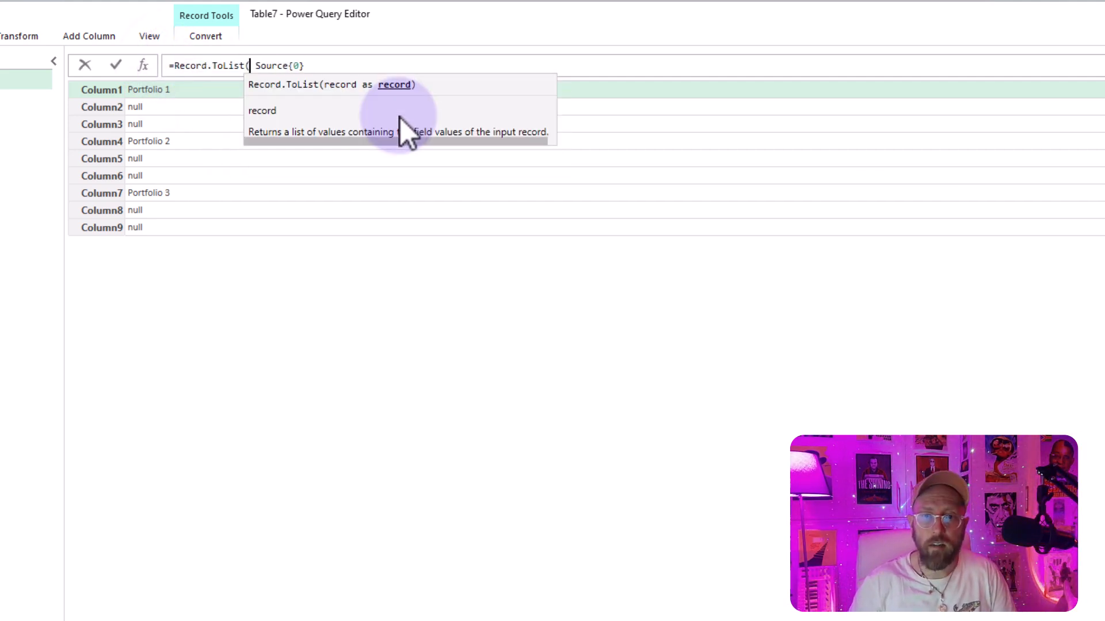
key("Enter")
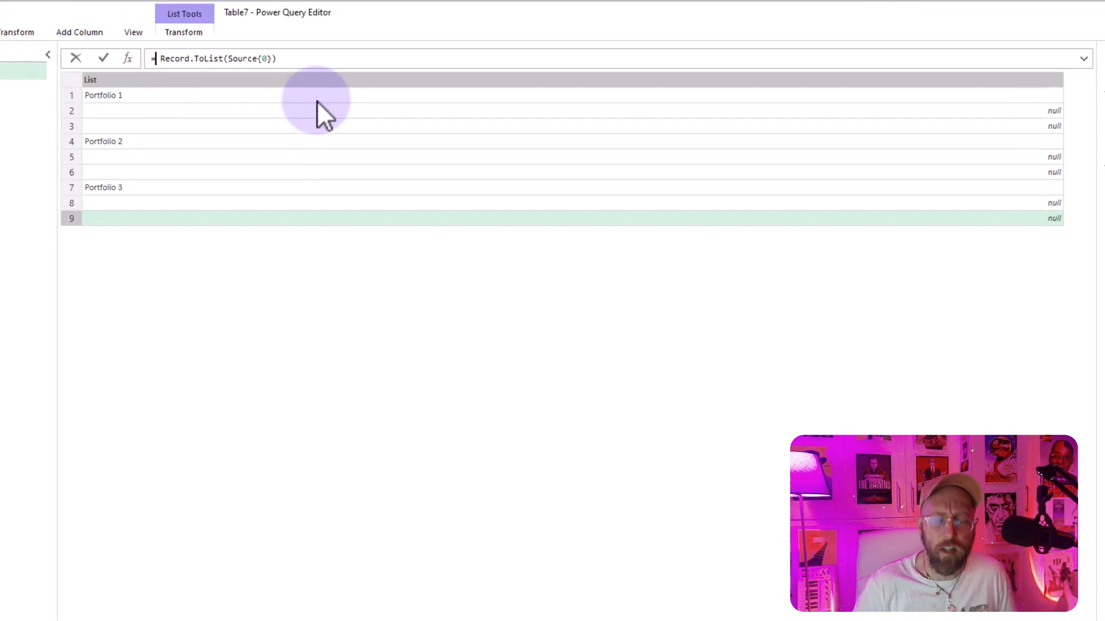
Wrap it in List.RemoveNulls to leave Portfolio 1–3 and name the step PortfolioNames.
type("listremove")
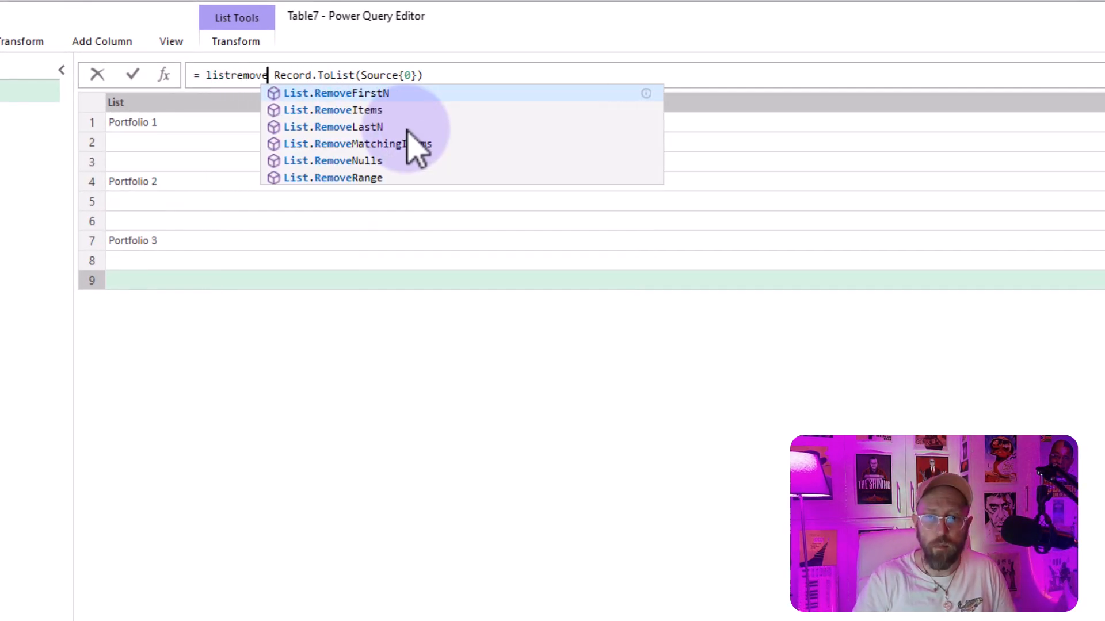
left_click(327, 160)
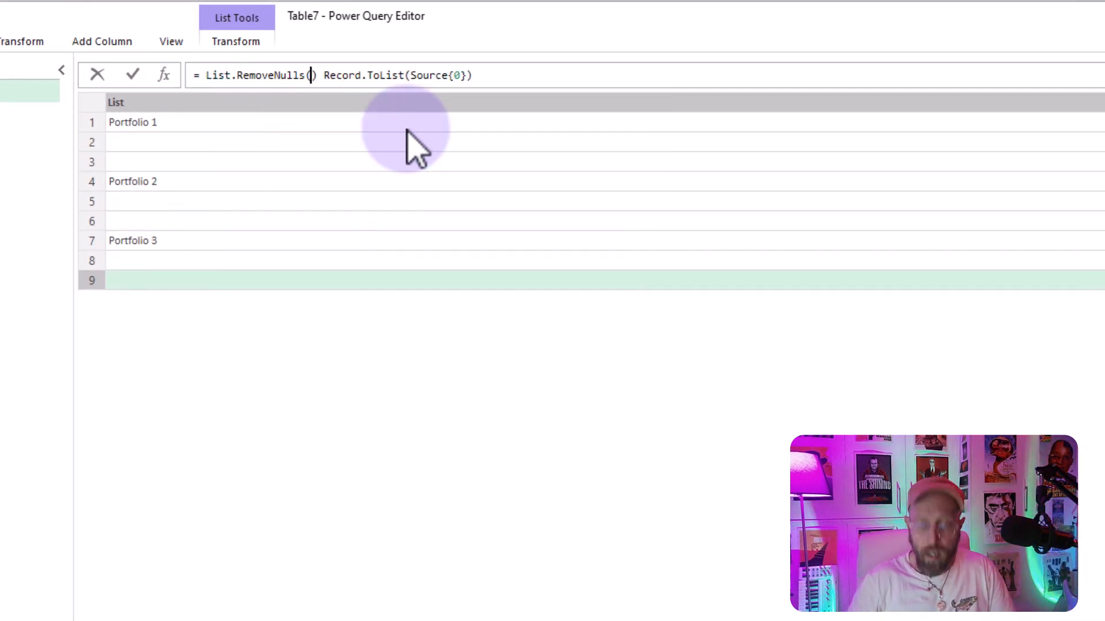
type(")")
key("Enter")
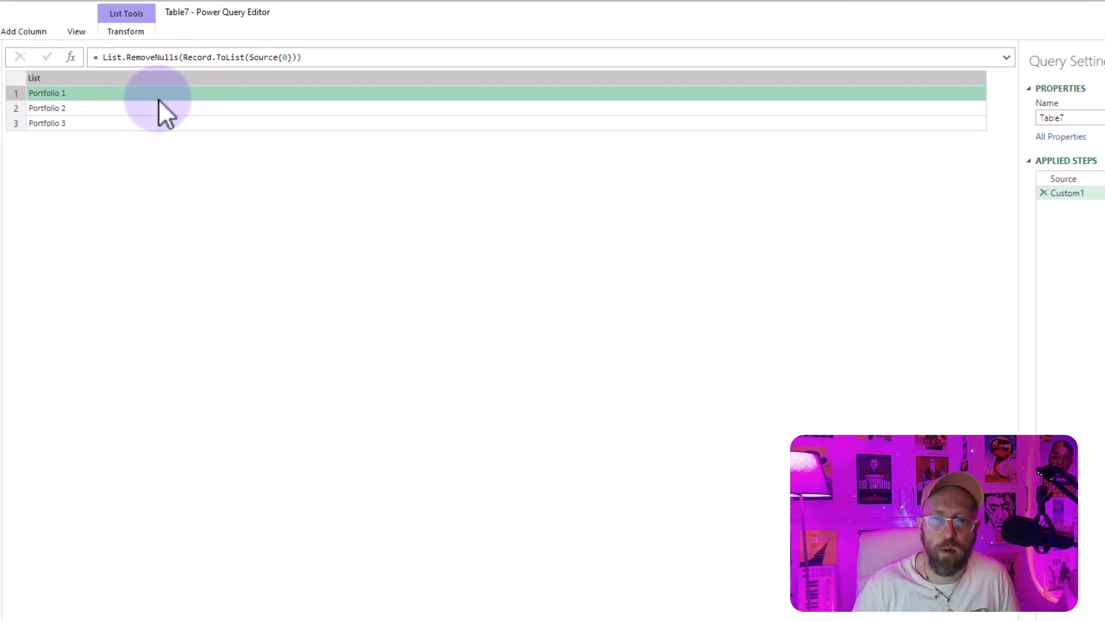
key("F2")
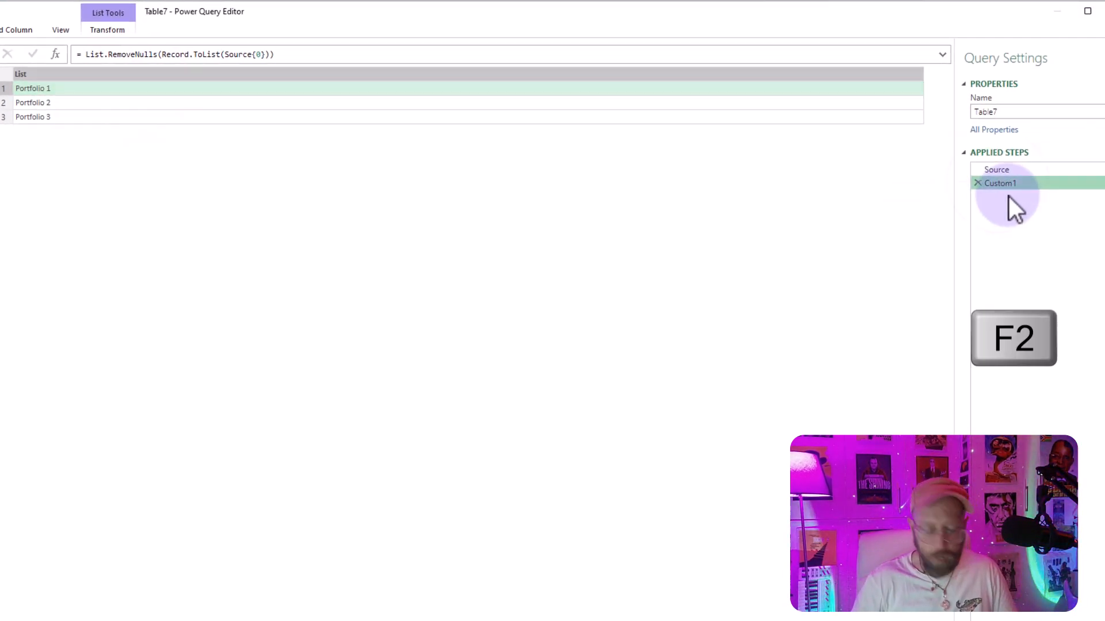
type("PortfolioNames")
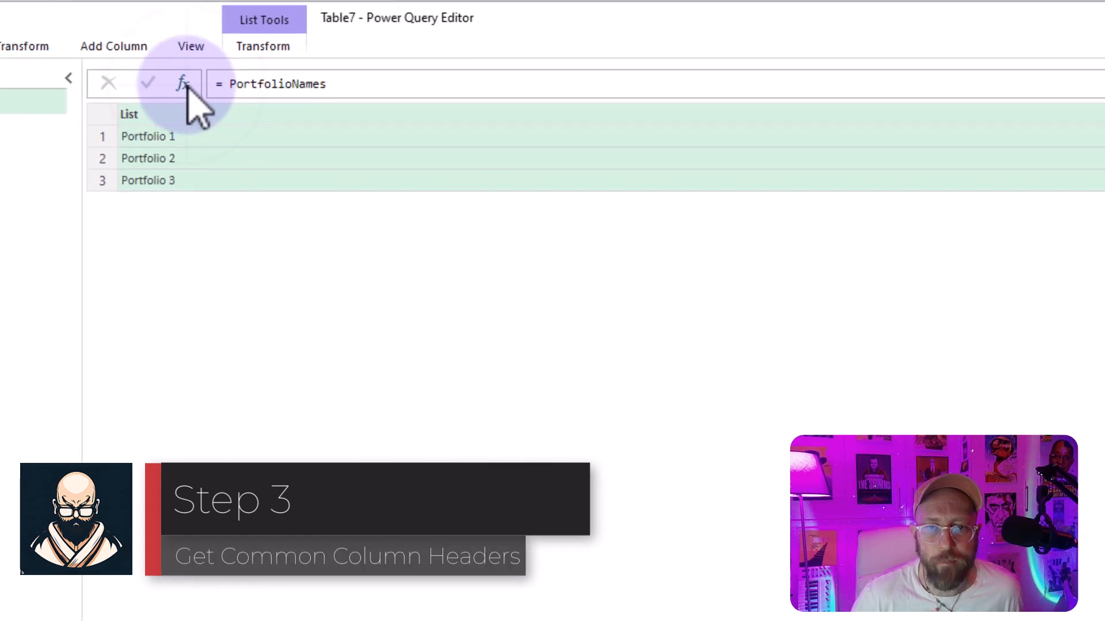
Build List.Distinct(Record.ToList(Source{1})) to get the unique headers Date, Stocks, Value.
double_click(276, 84)
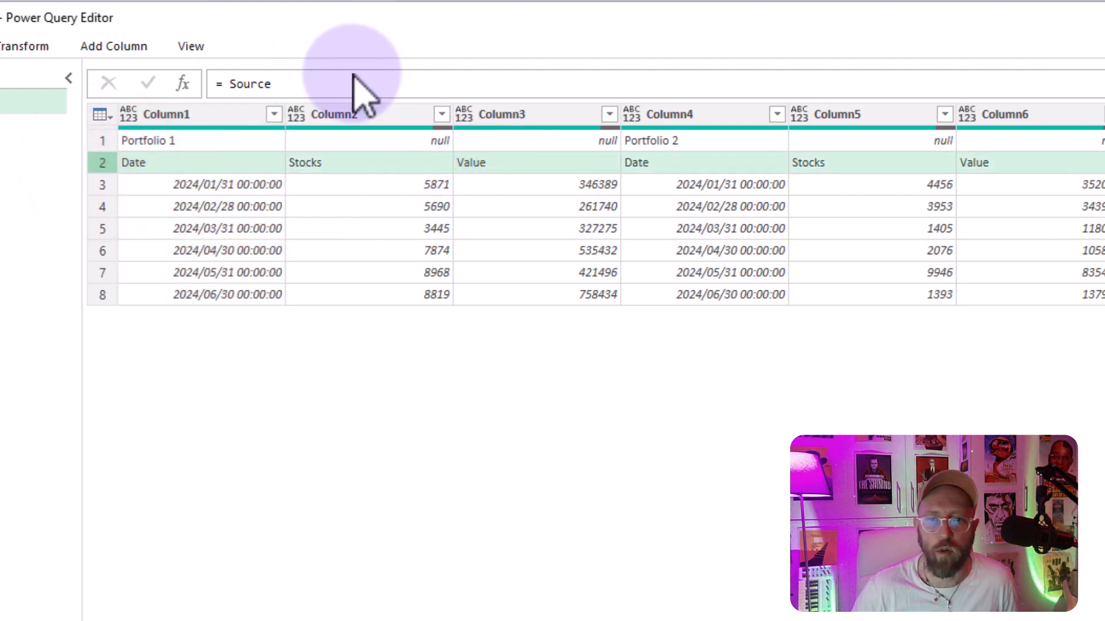
type("{1}")
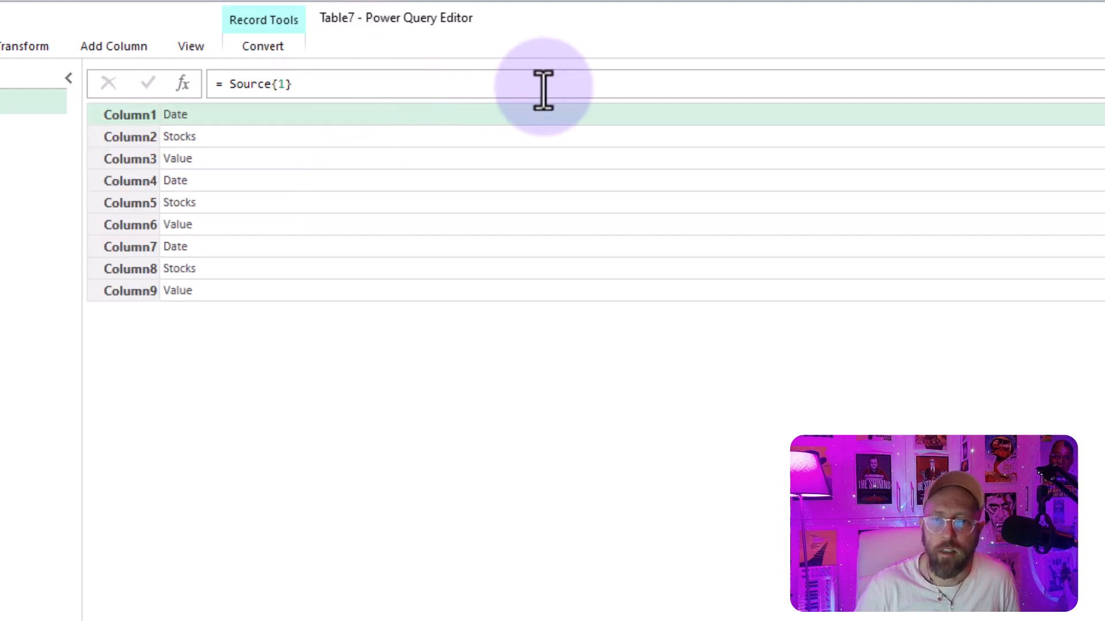
type("rec")
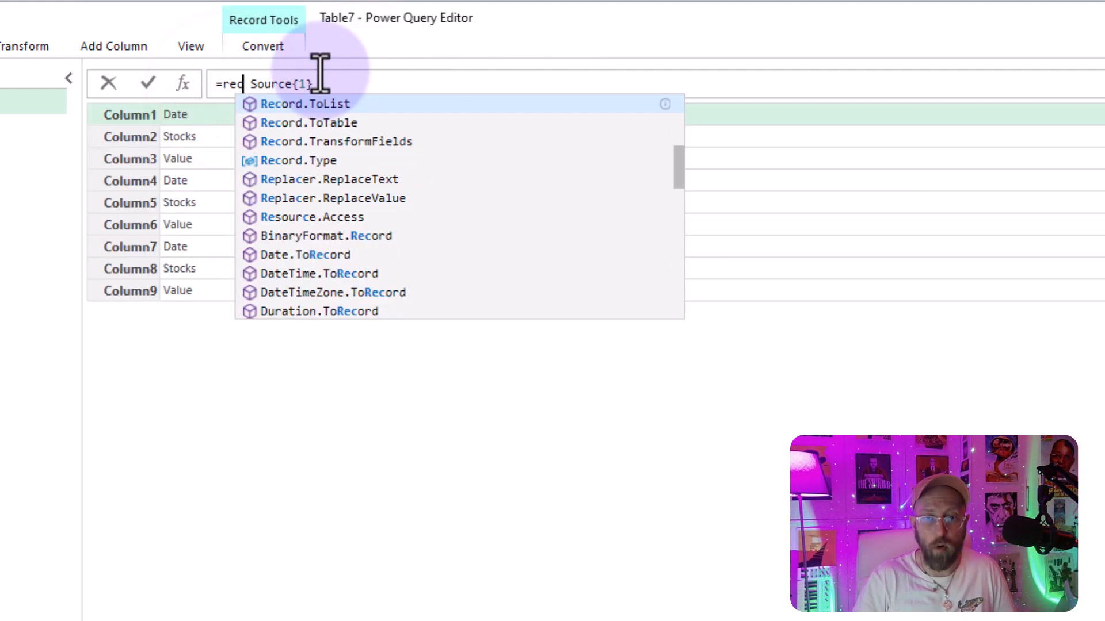
left_click(303, 104)
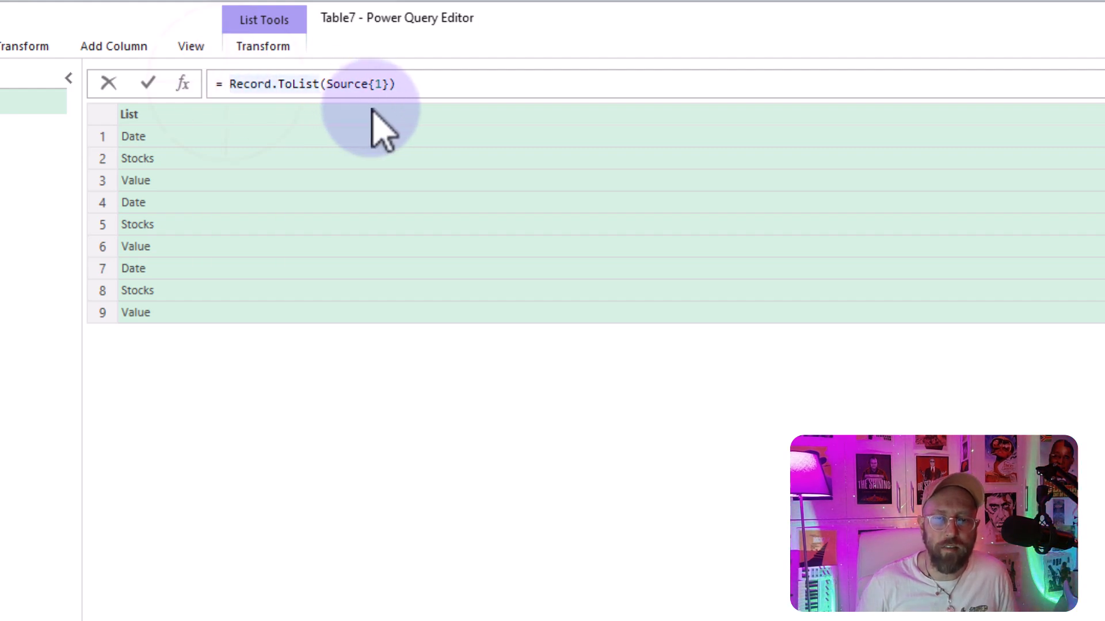
mouse_move(196, 216)
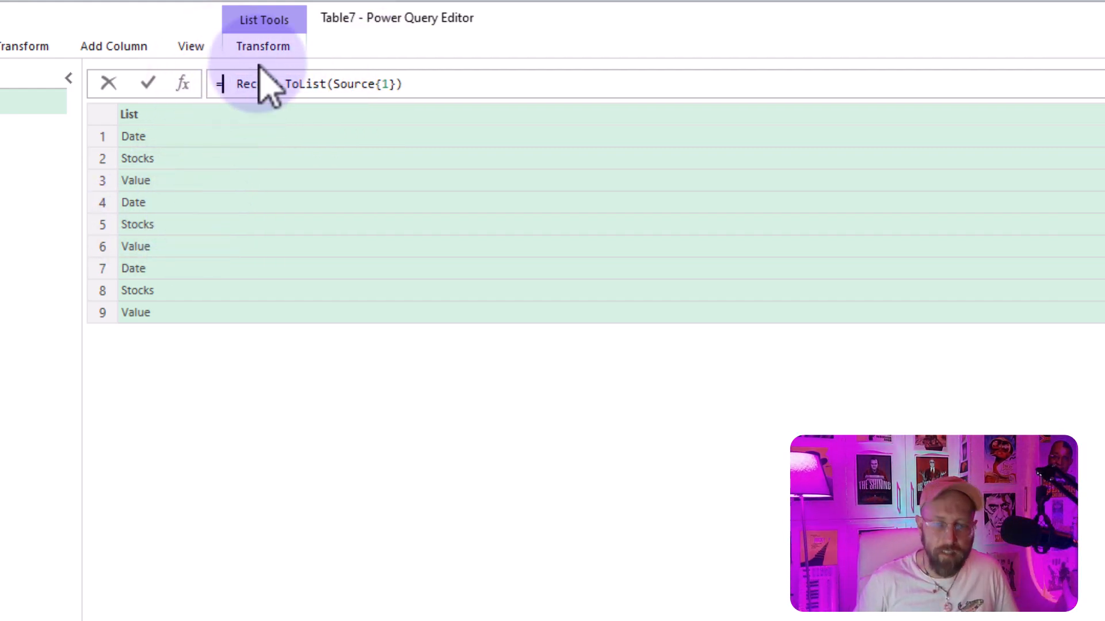
type("list")
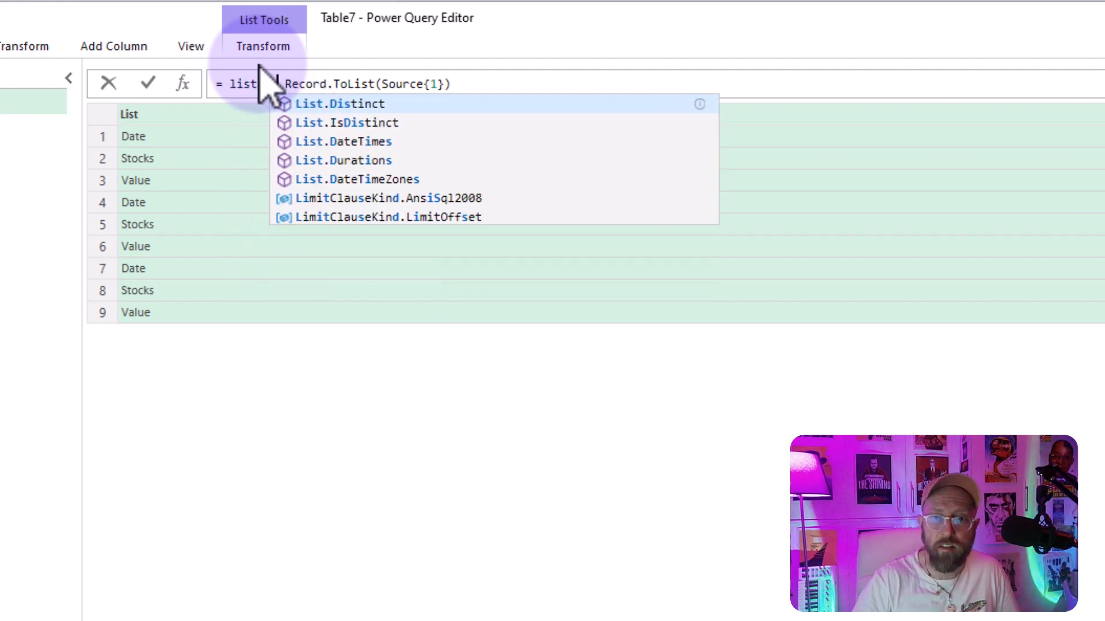
left_click(338, 104)
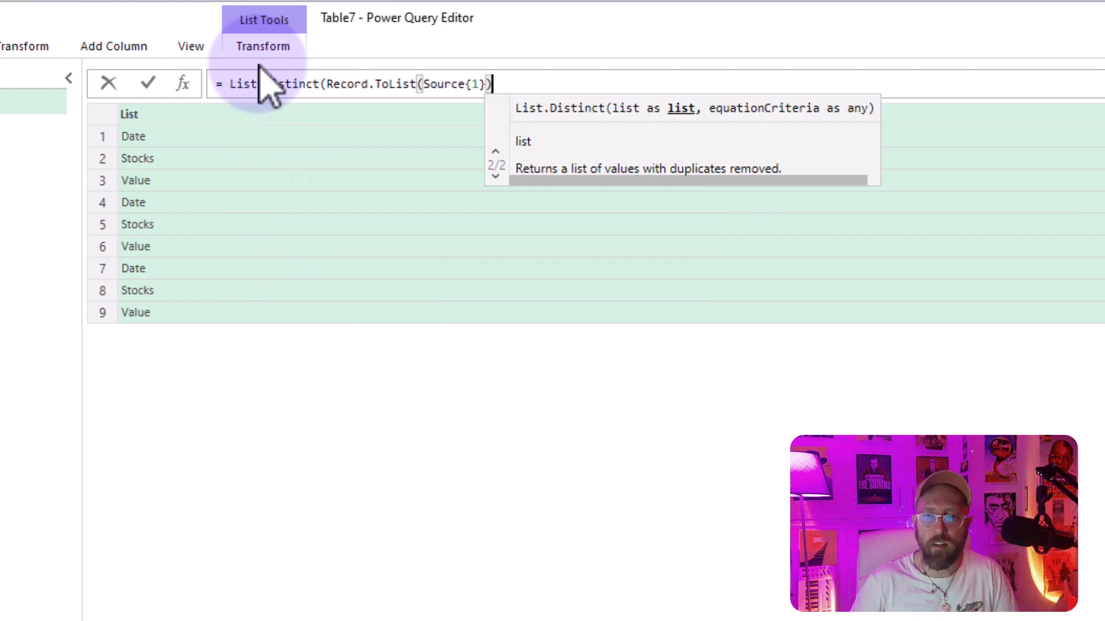
key("Enter")
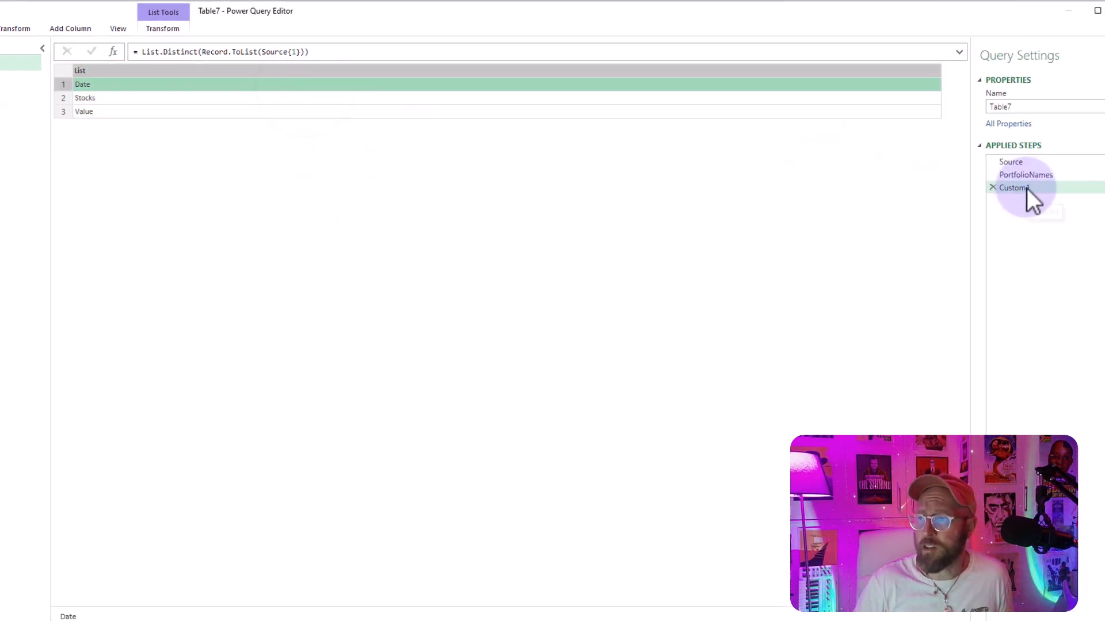
Rename the headers step ColumnHeaders and return to the Source table.
key("f2")
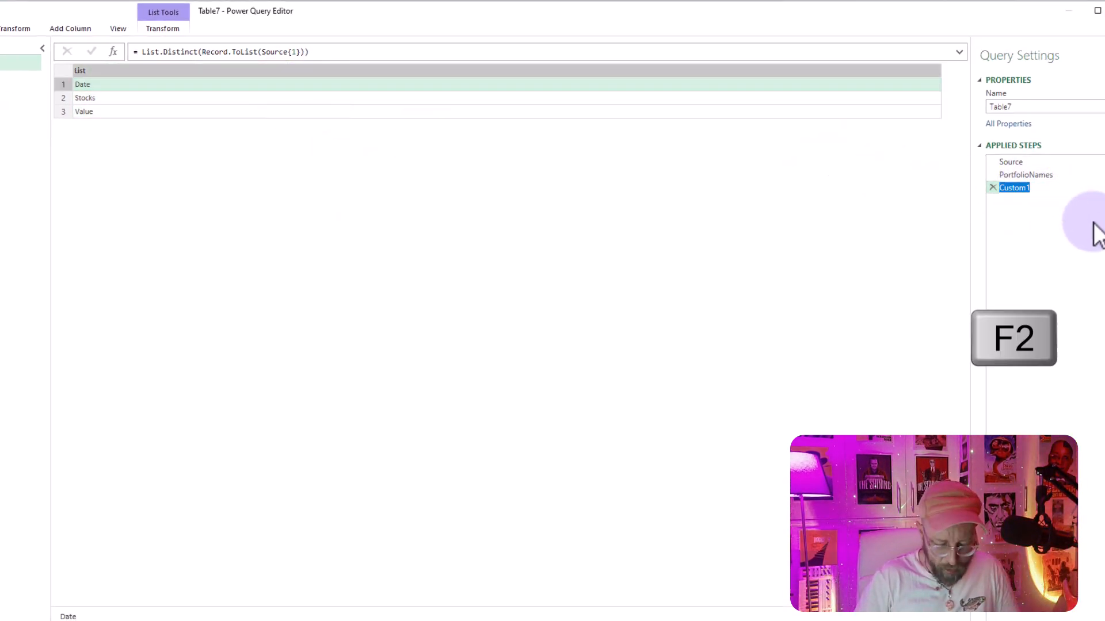
type("ColumnHeaders")
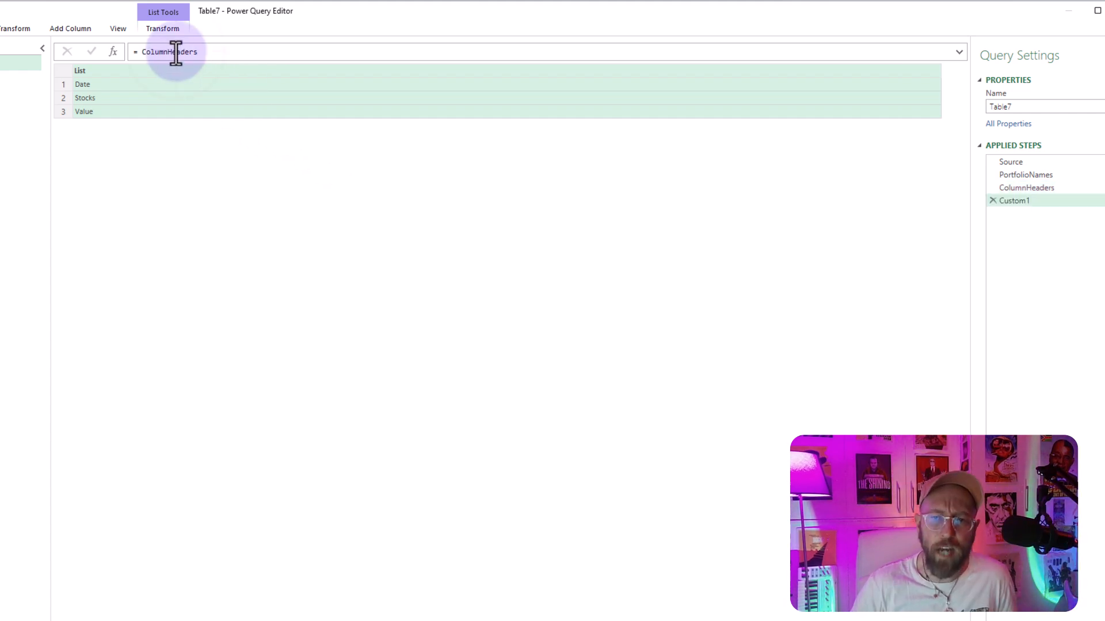
type("Source")
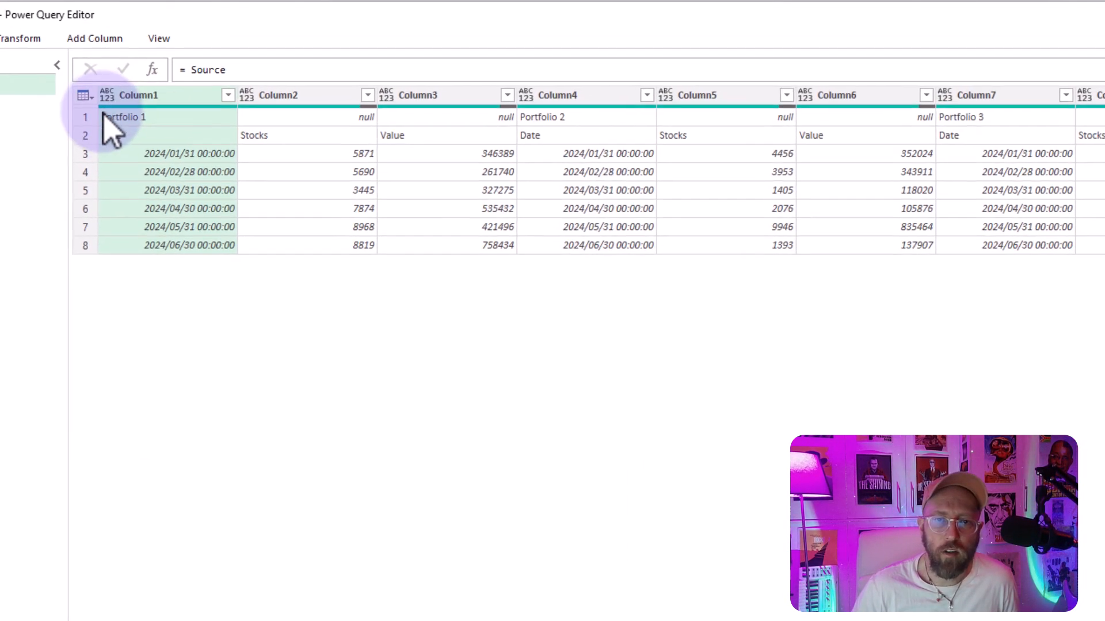
Add =Table.Skip(Source,2) to keep the six data rows and name the step TableData.
type("=t")
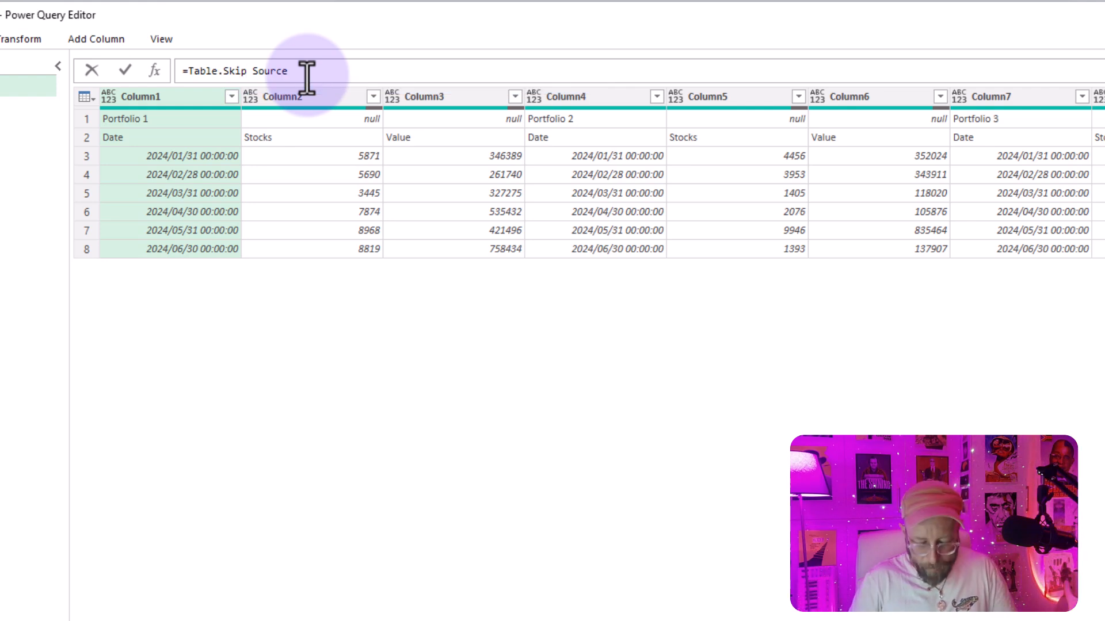
type("(")
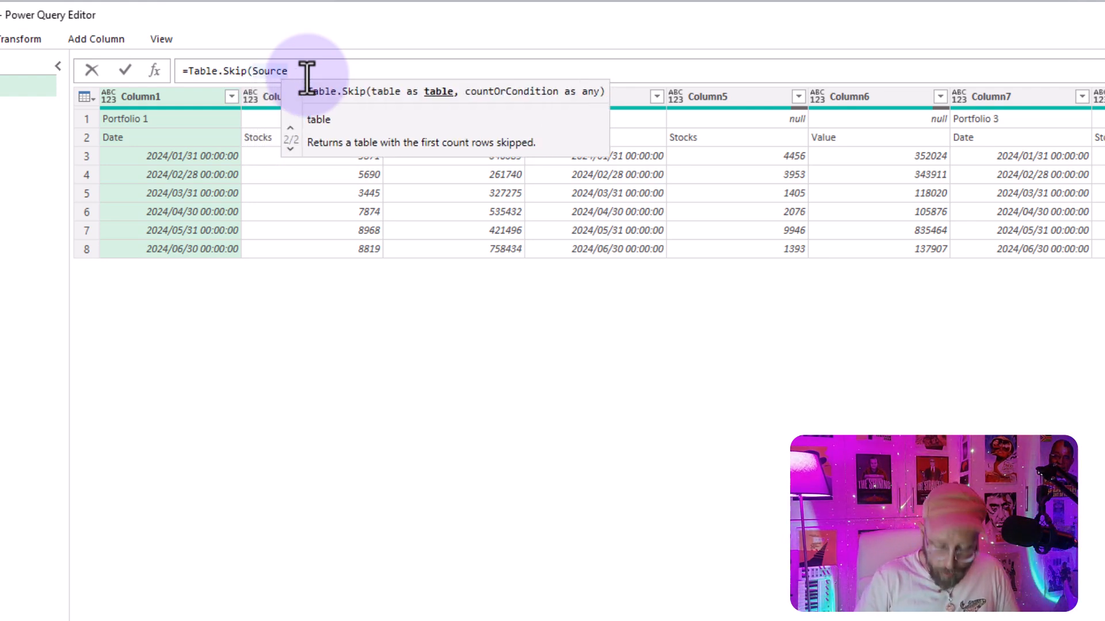
type(",")
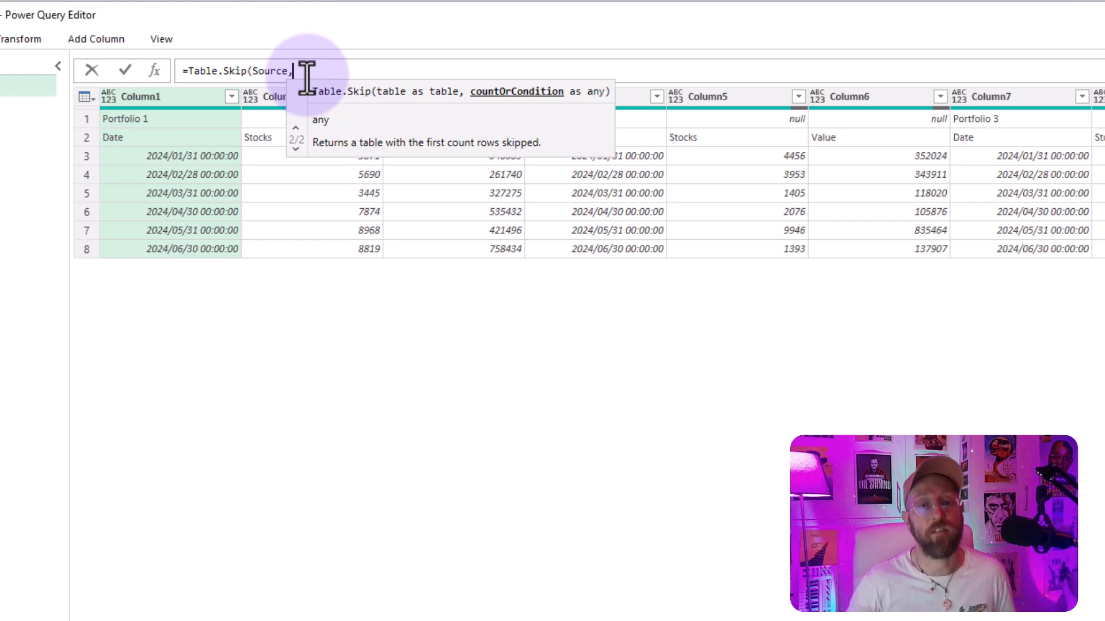
type("2")
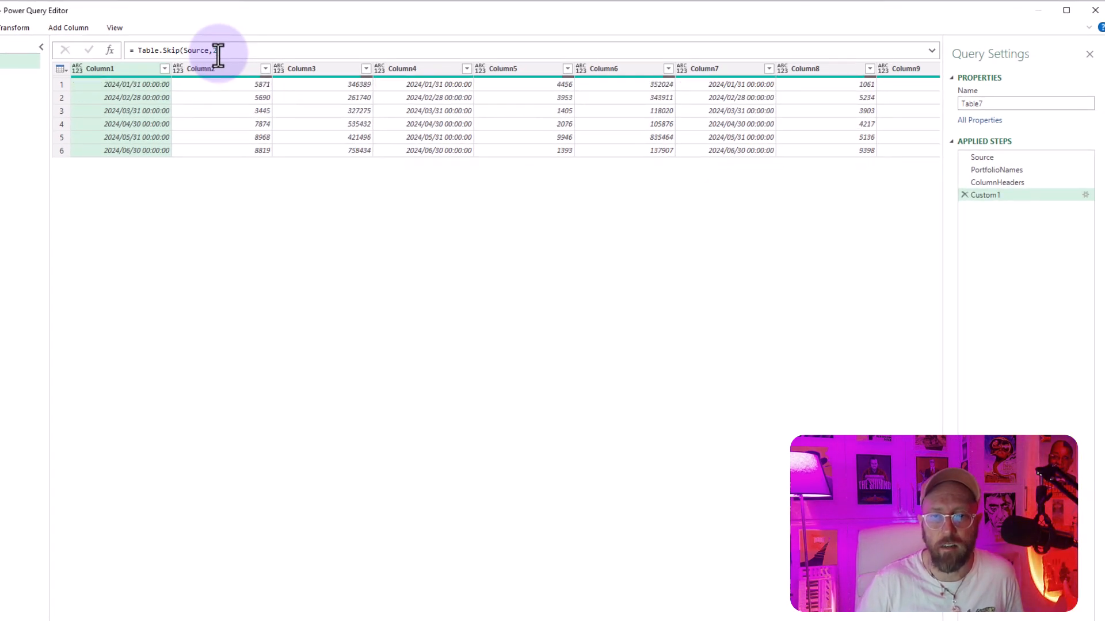
key("F2")
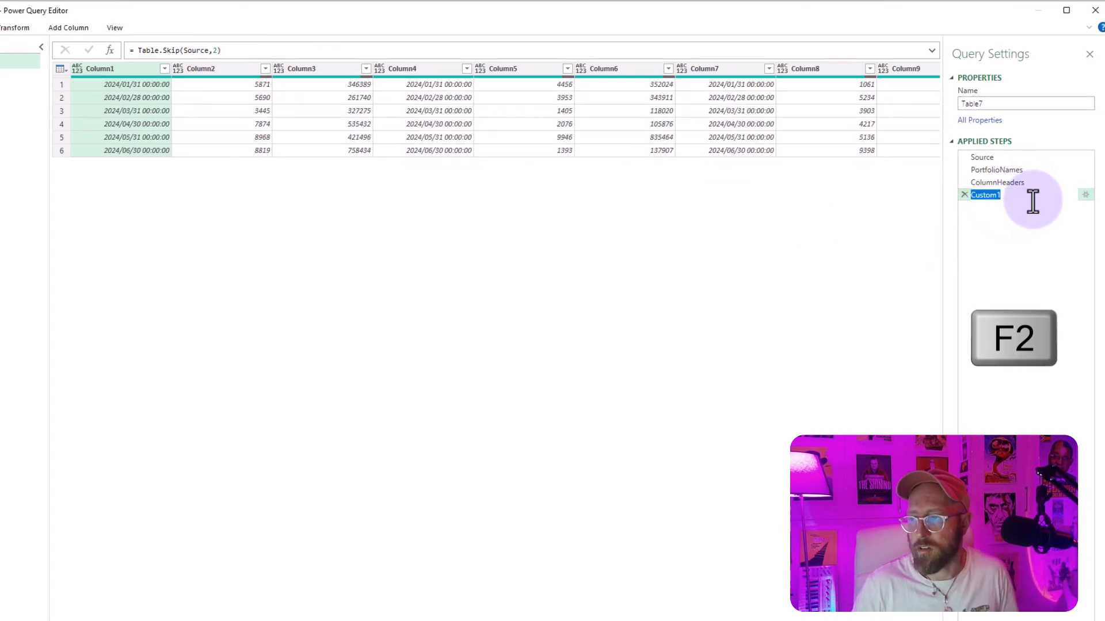
type("Table")
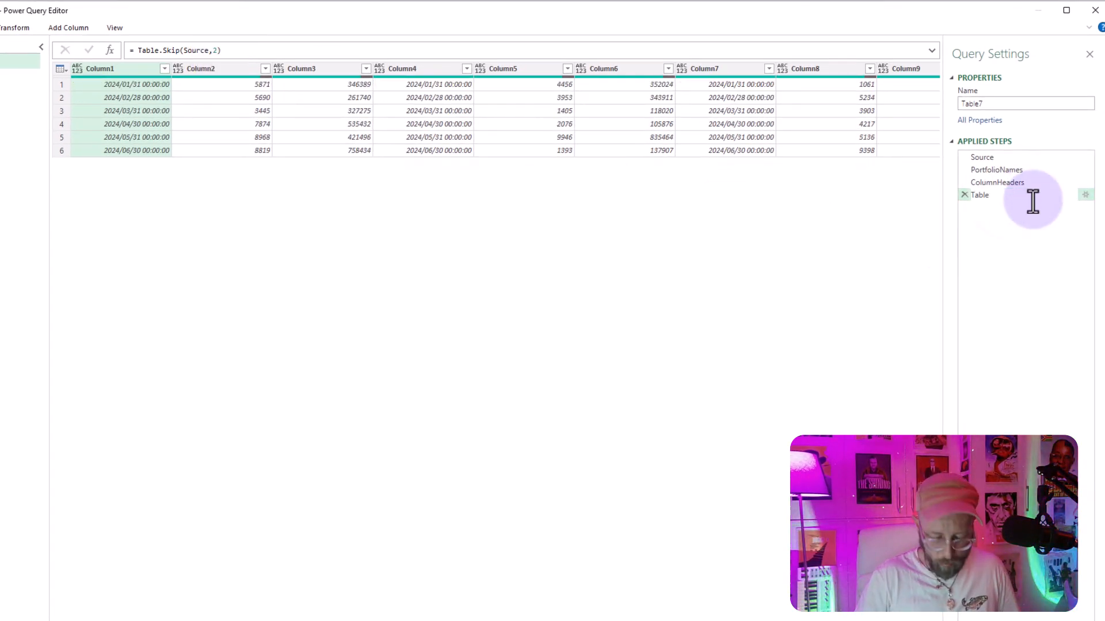
type("TableData")
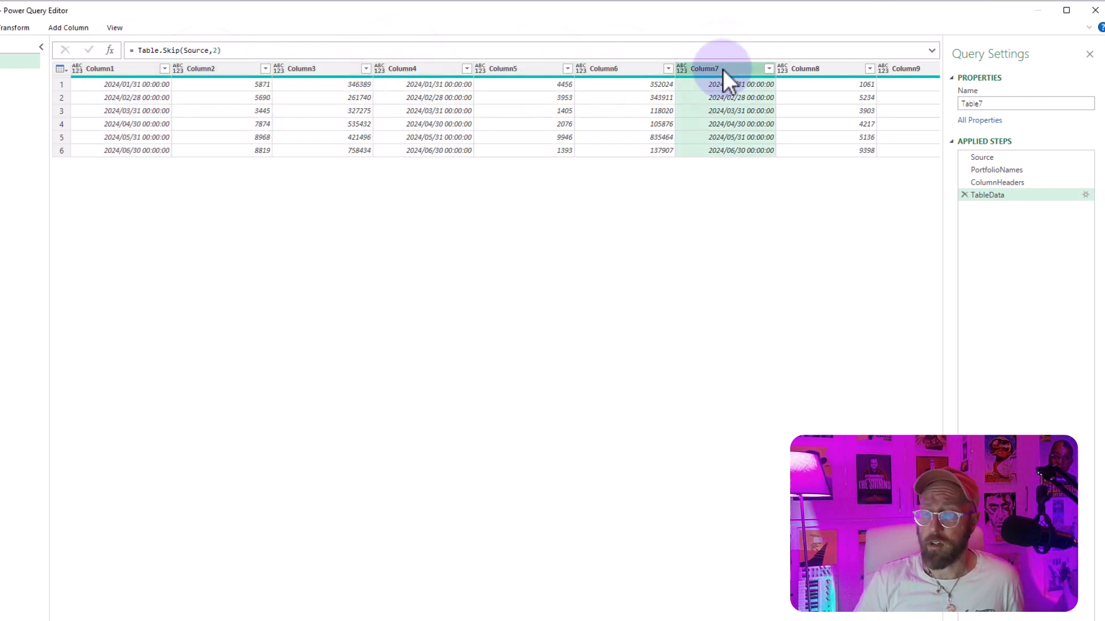
mouse_move(760, 86)
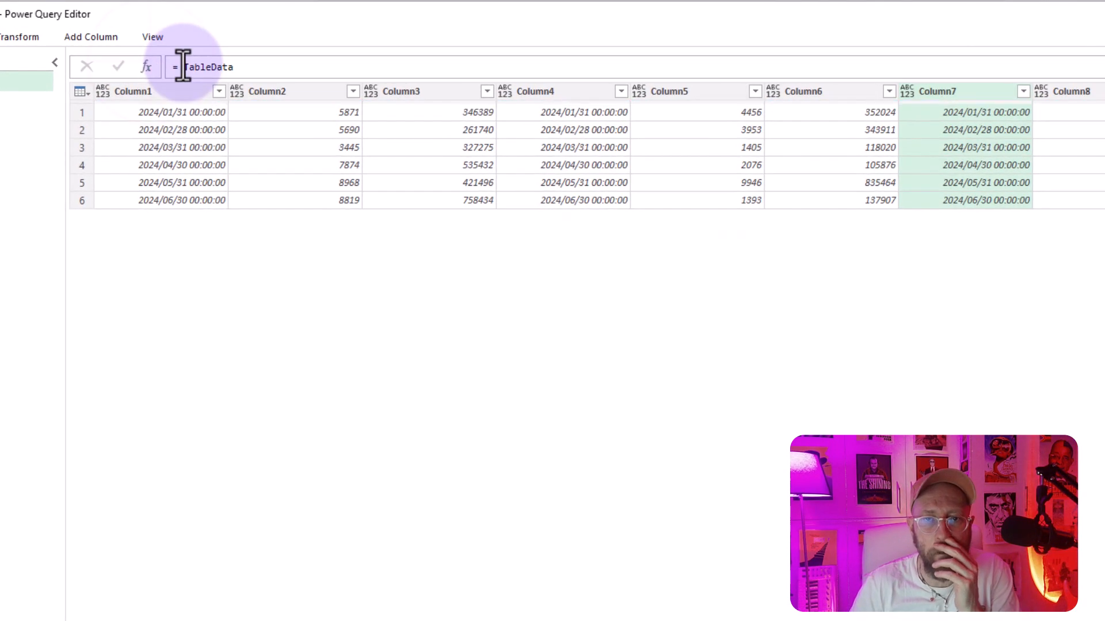
Add =Table.ToColumns(TableData) giving nine column lists and compare previews with Source.
type("Table.ToColumns")
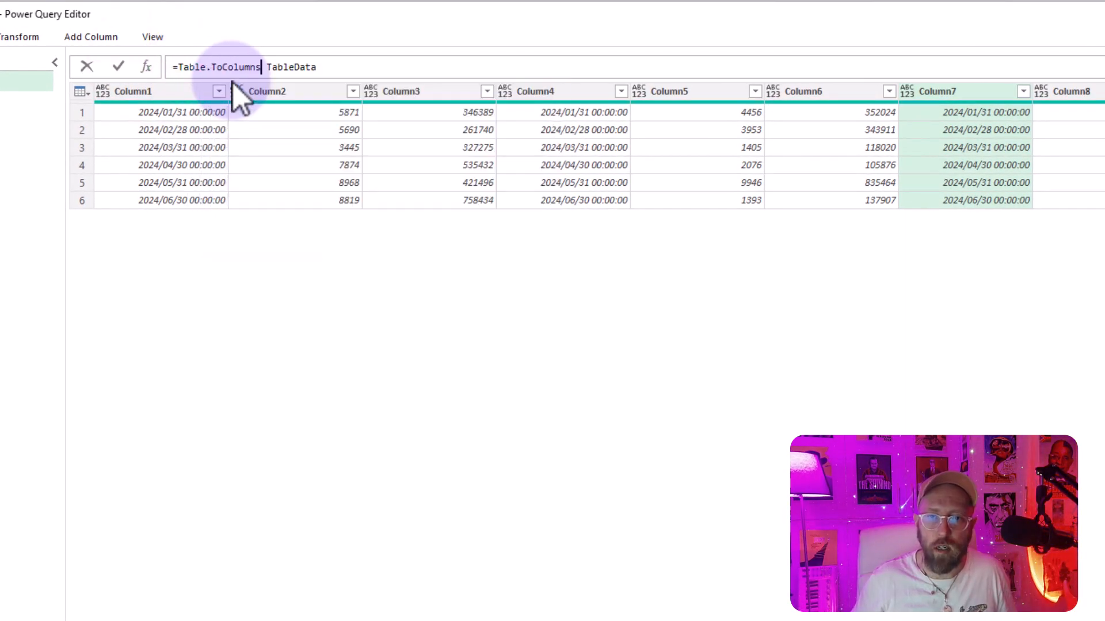
type("(")
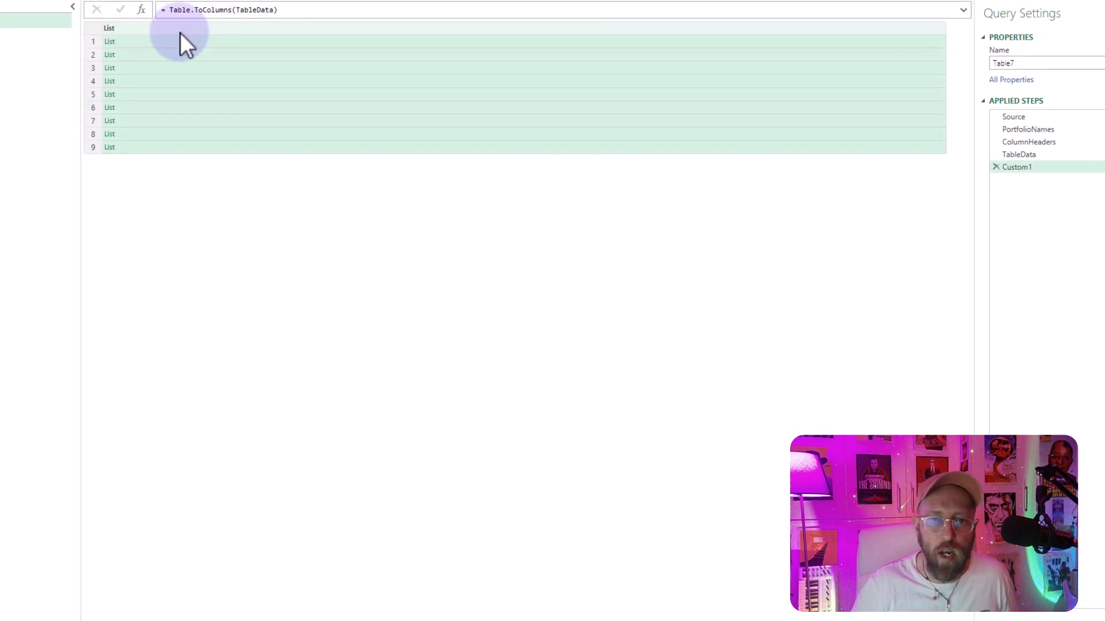
left_click(109, 68)
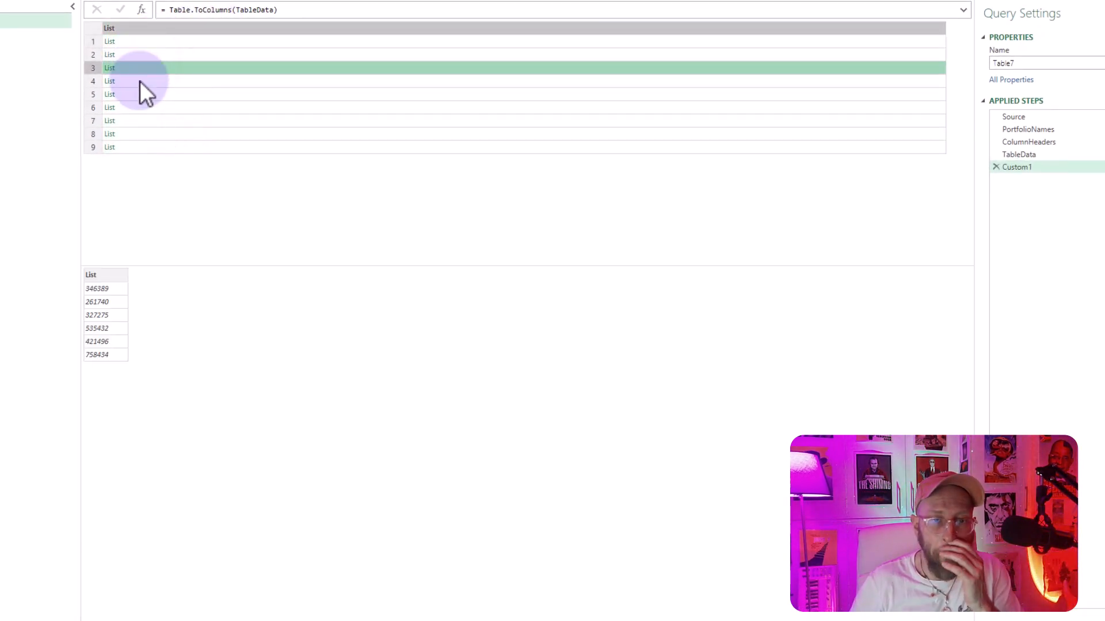
left_click(109, 133)
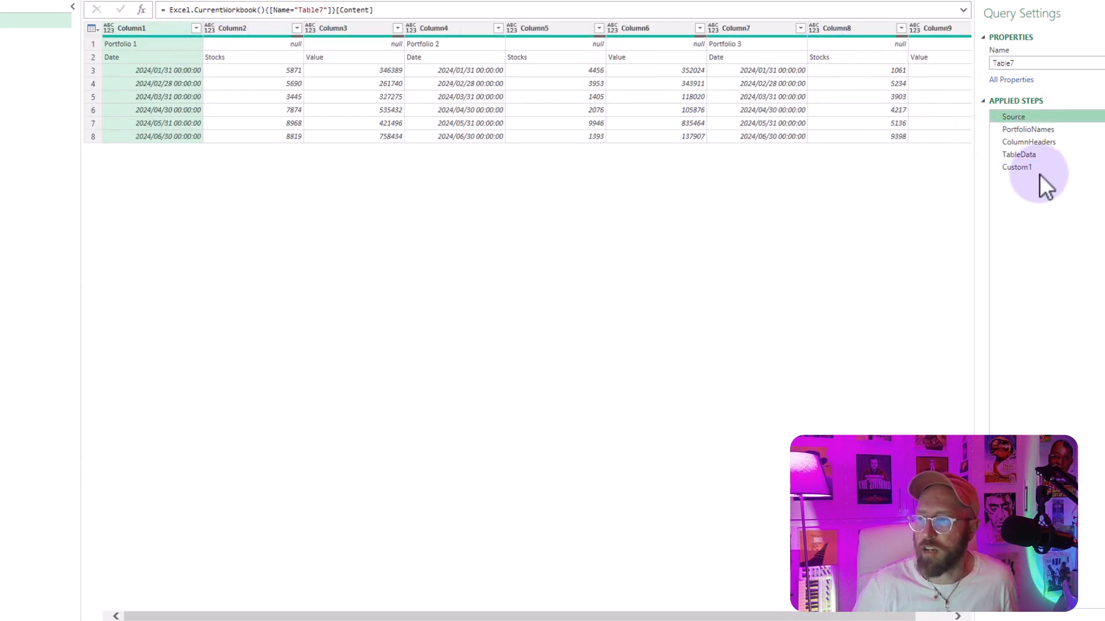
left_click(1019, 166)
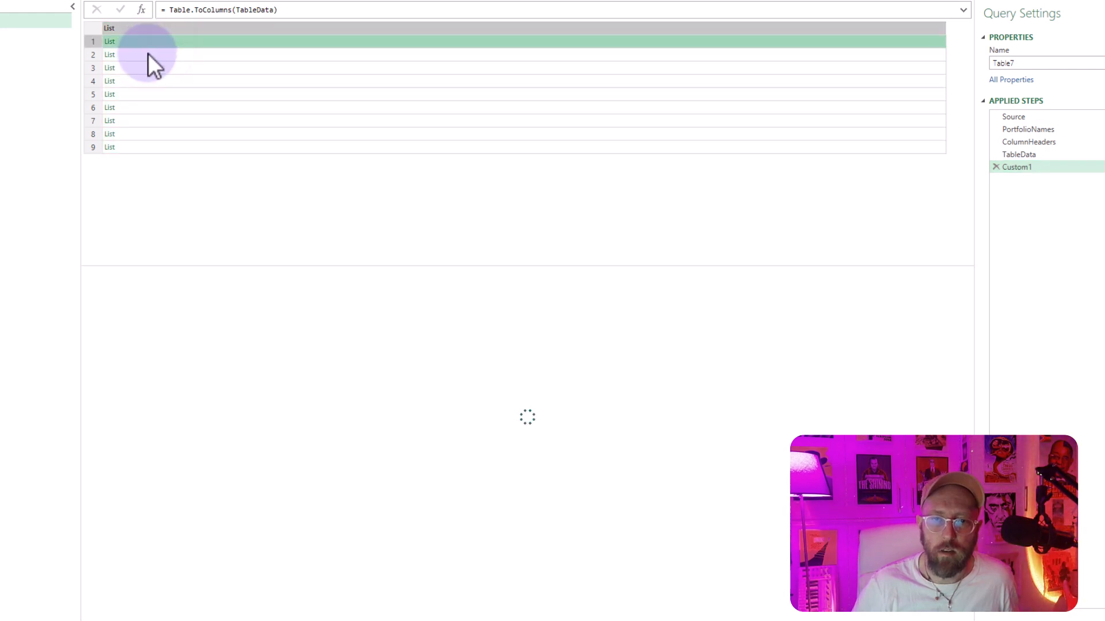
left_click(111, 68)
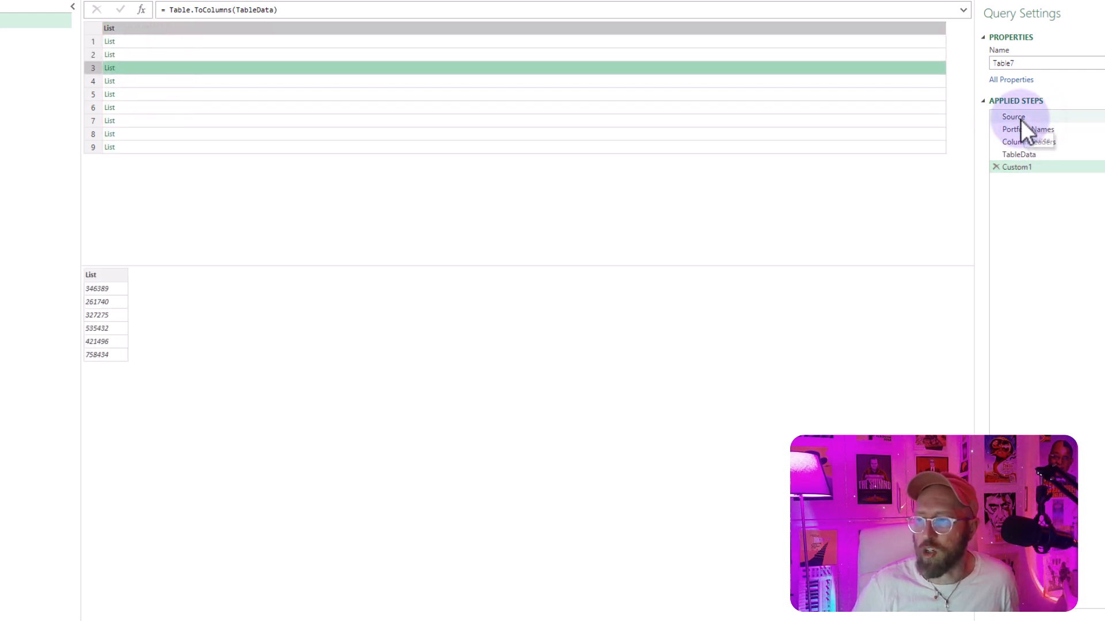
left_click(1012, 116)
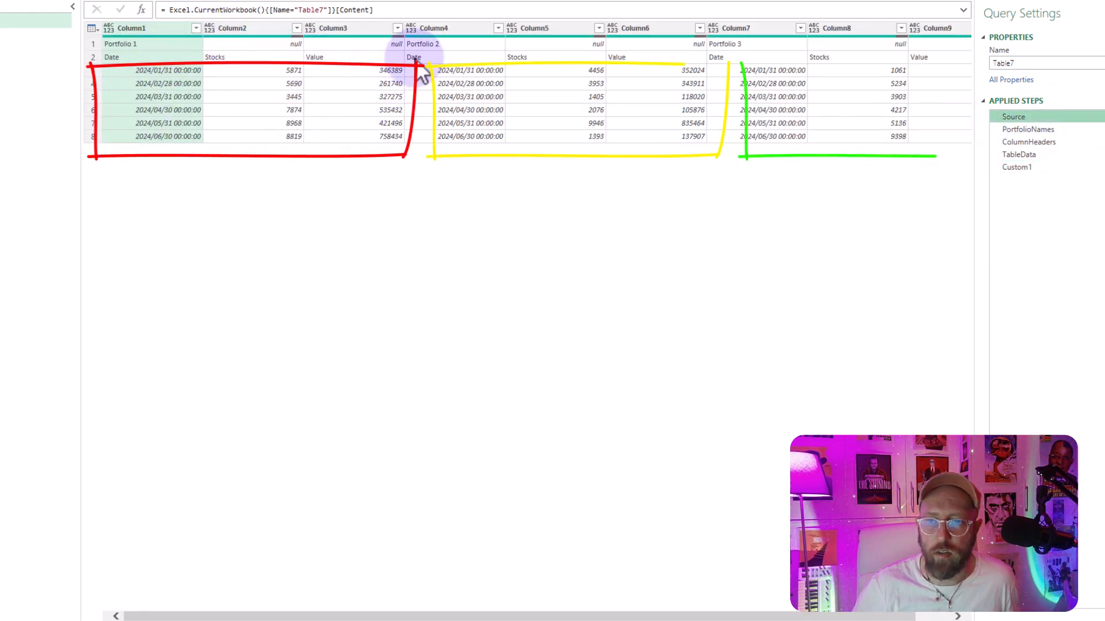
left_click(1017, 178)
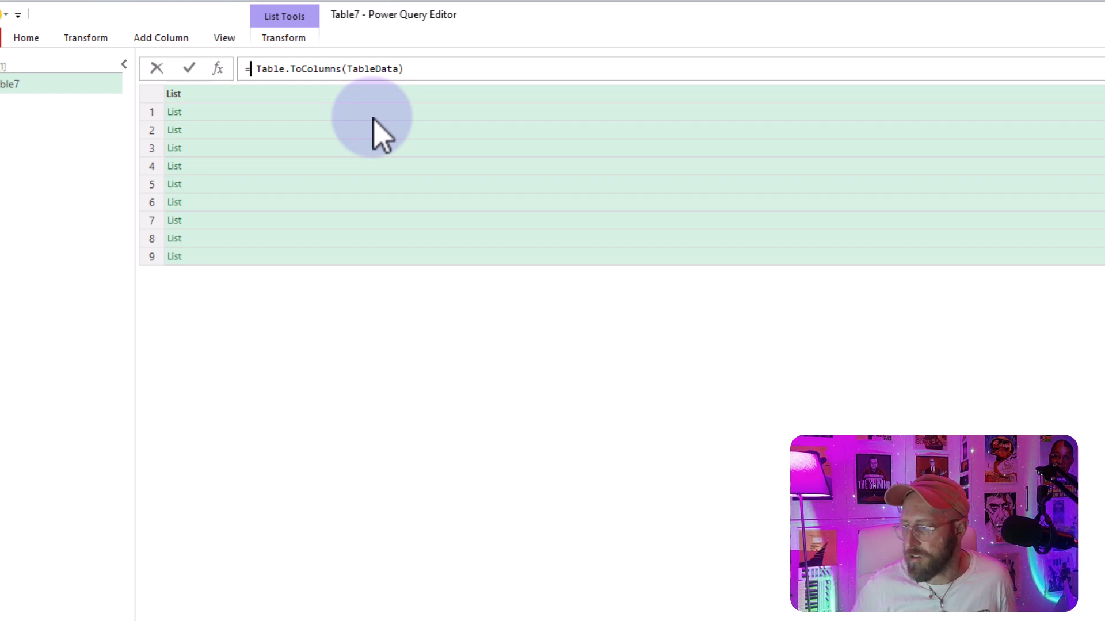
type("list")
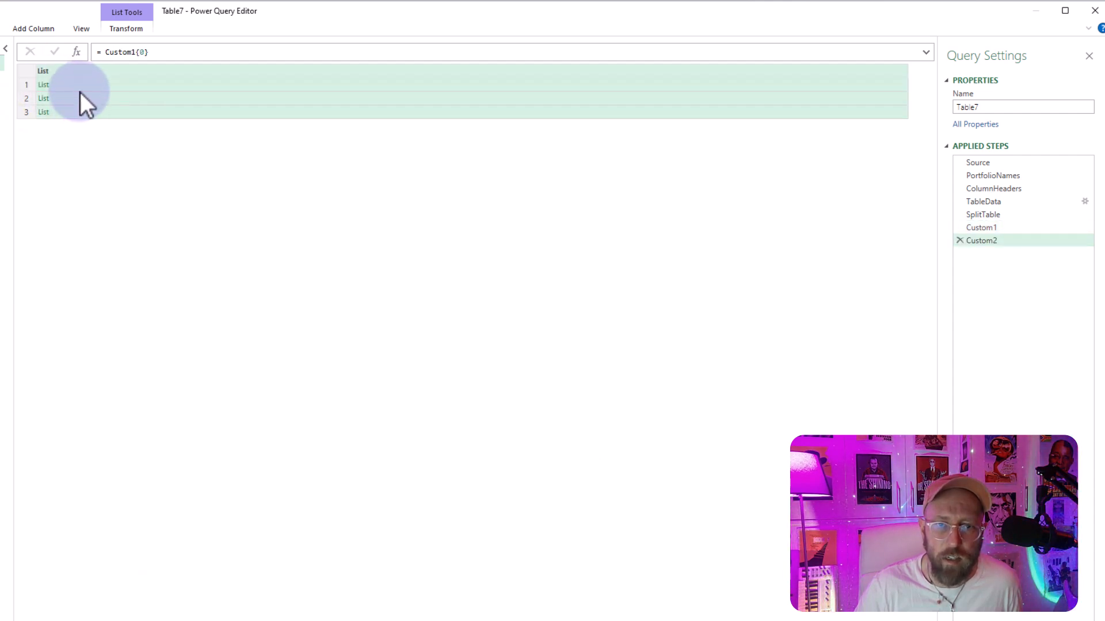
Split into three groups and add =List.Transform(SplitTable, each Table.FromColumns(_)).
left_click(44, 98)
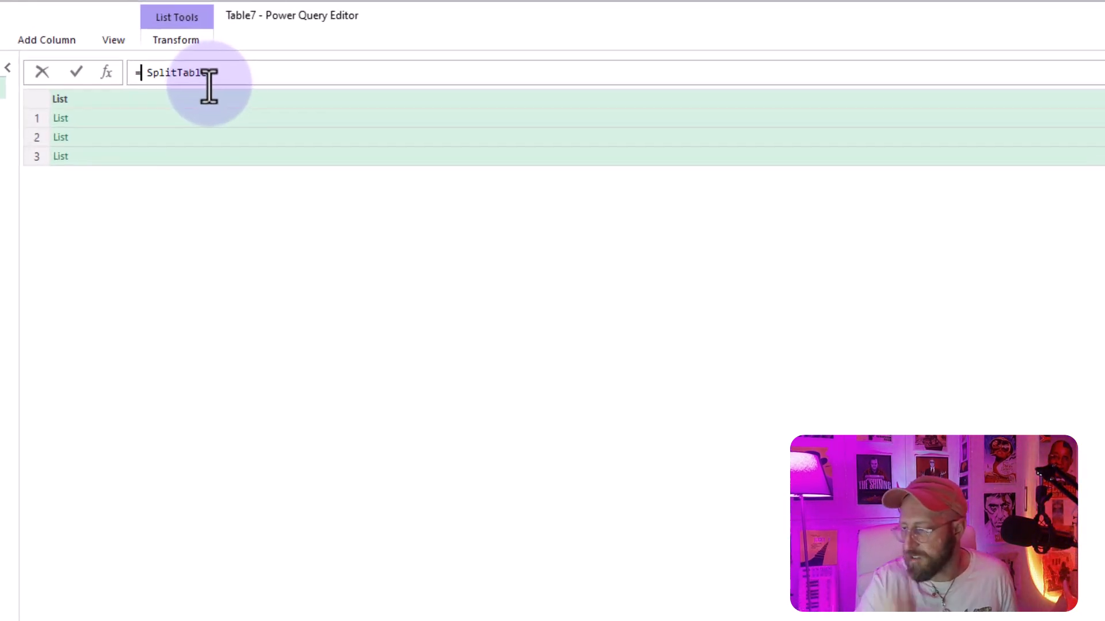
type("liu")
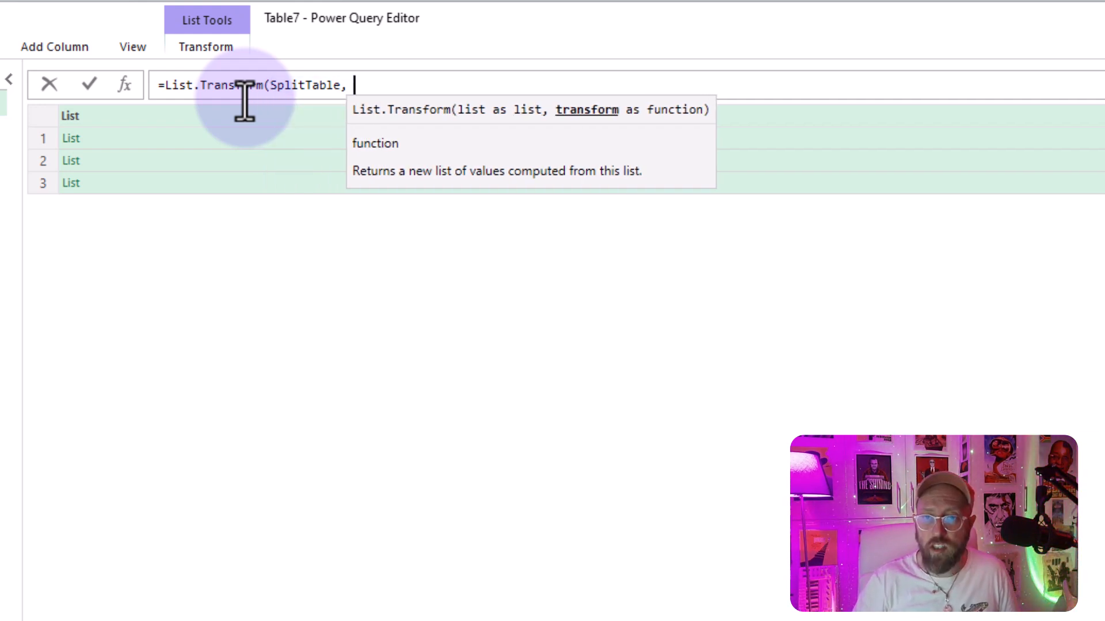
type("each")
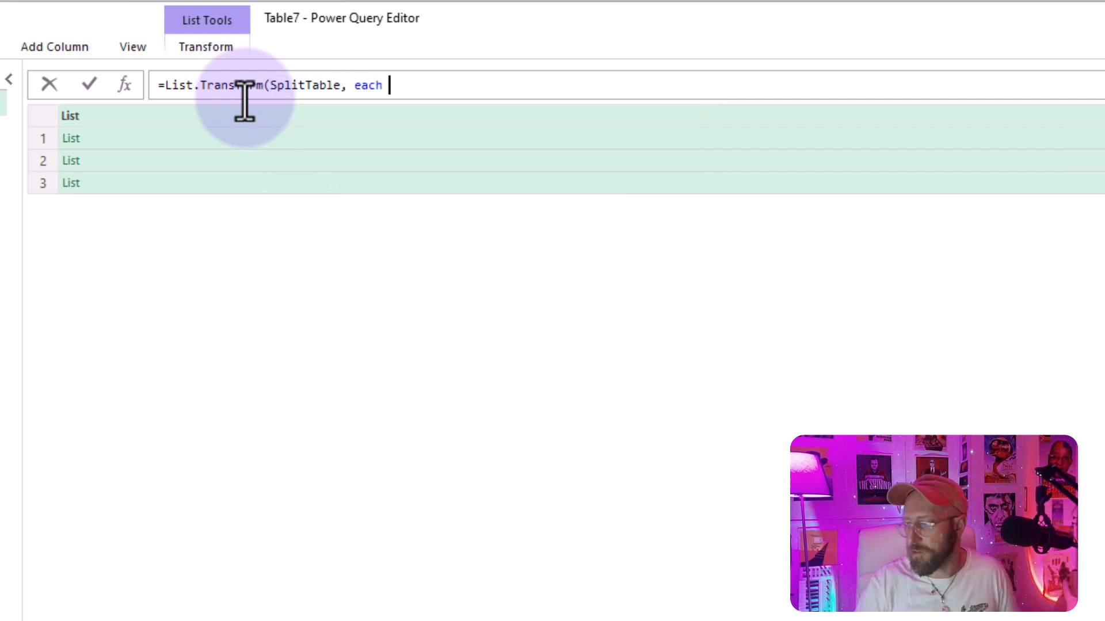
mouse_move(202, 147)
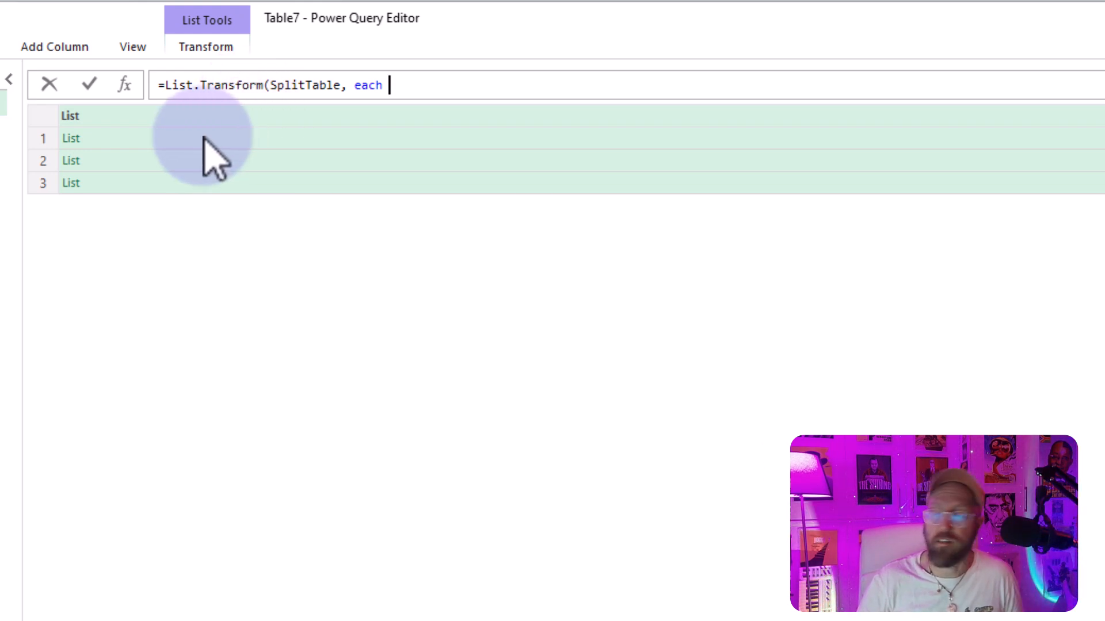
type("tablefr")
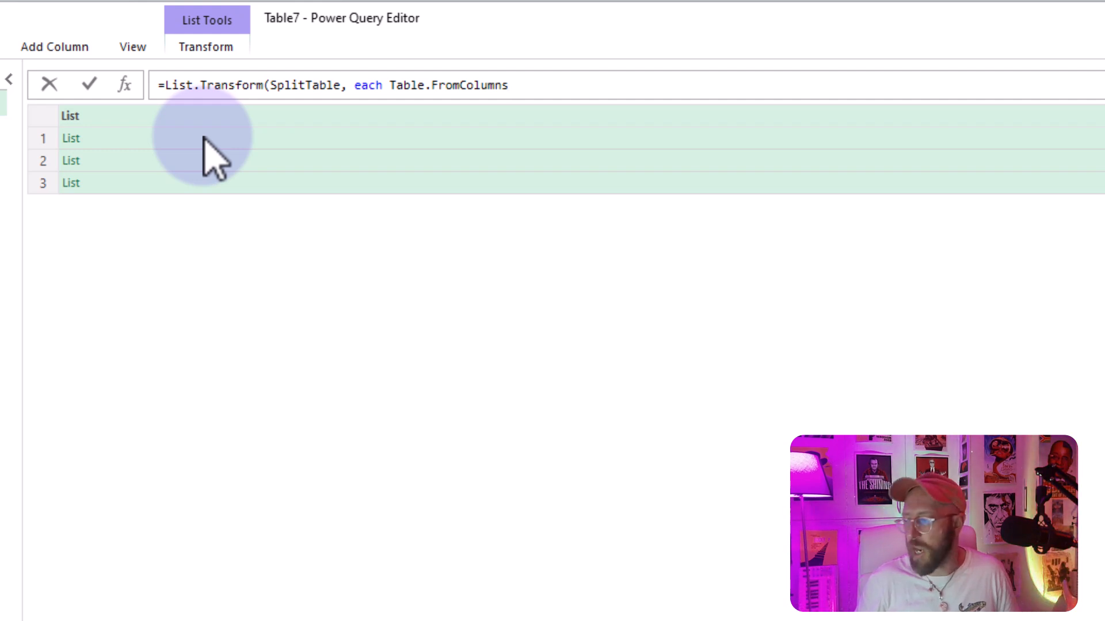
type("(_")
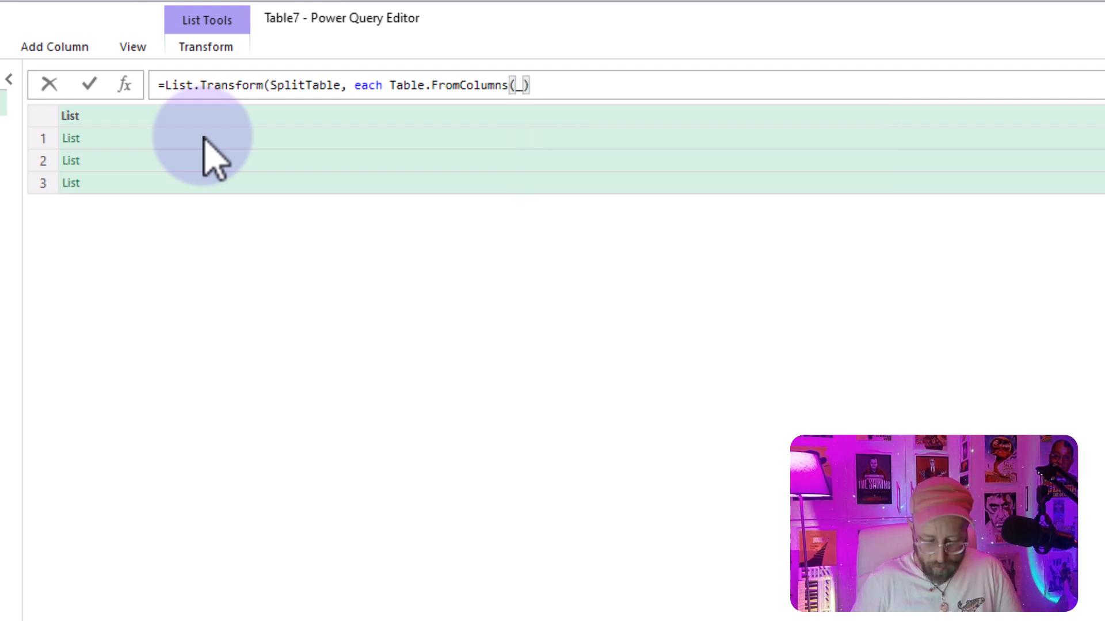
key("Enter")
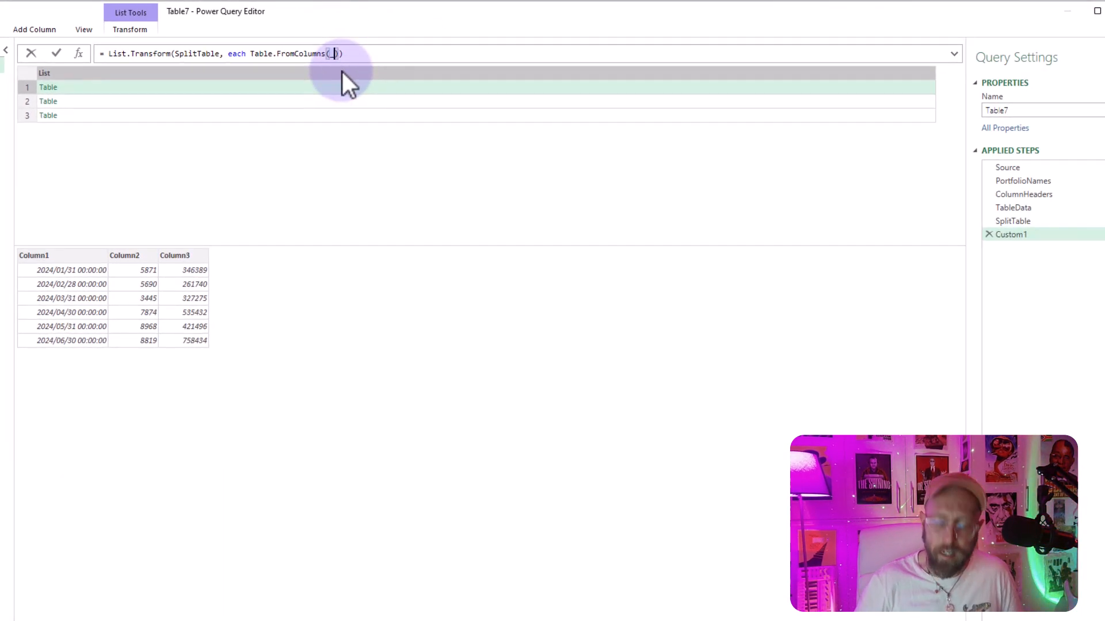
Pass ColumnHeaders to Table.FromColumns so each table gets Date, Stocks, Value, then rename the step.
type("_,")
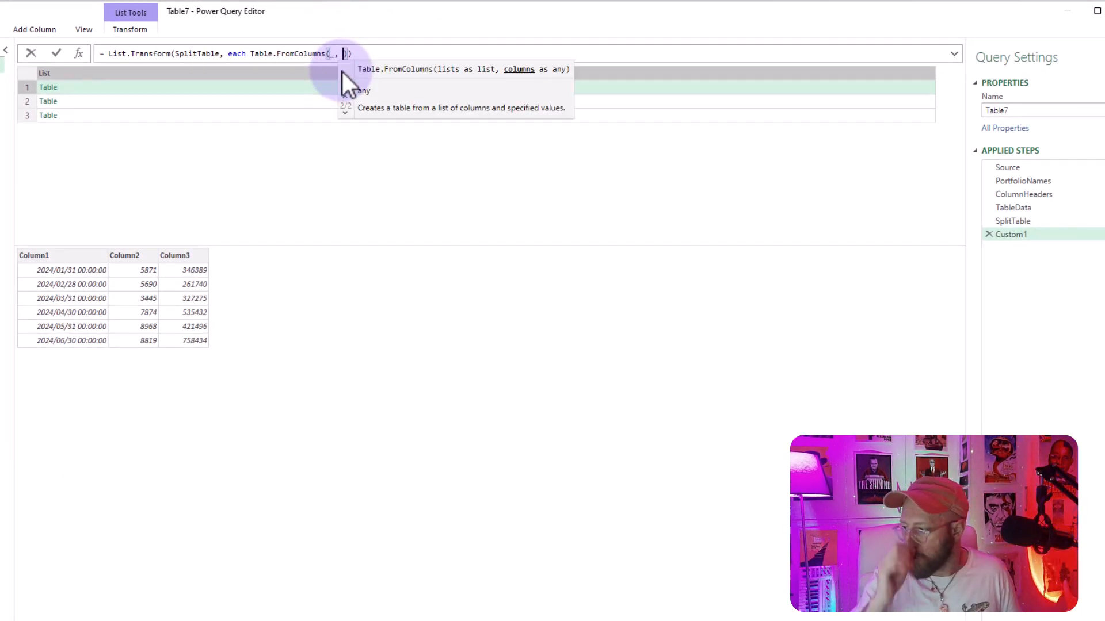
mouse_move(1047, 202)
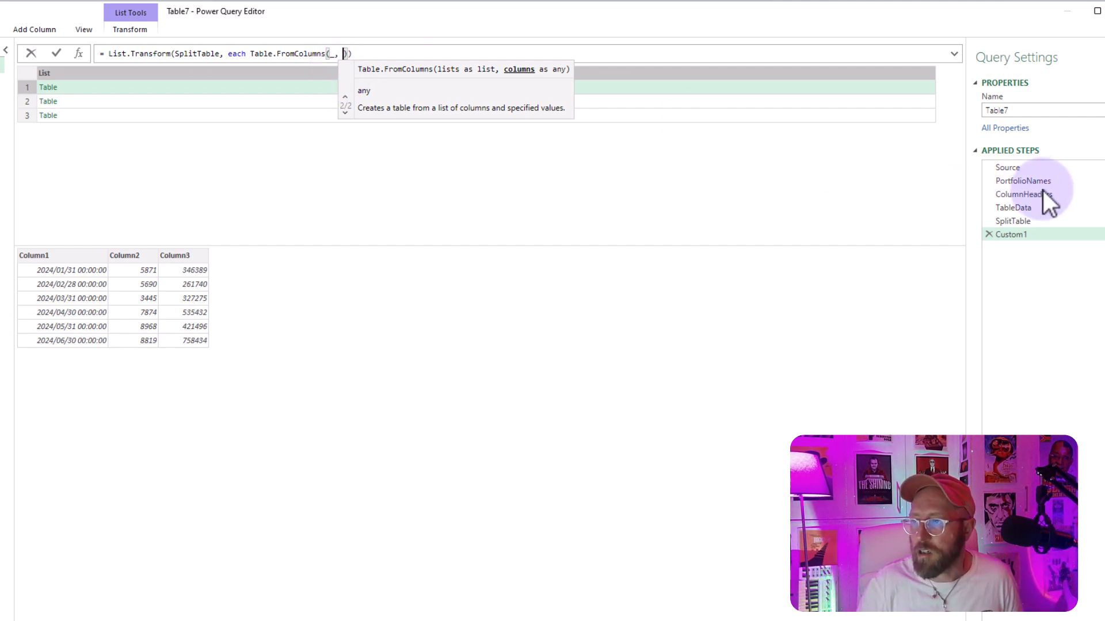
type("ColumnHeaders")
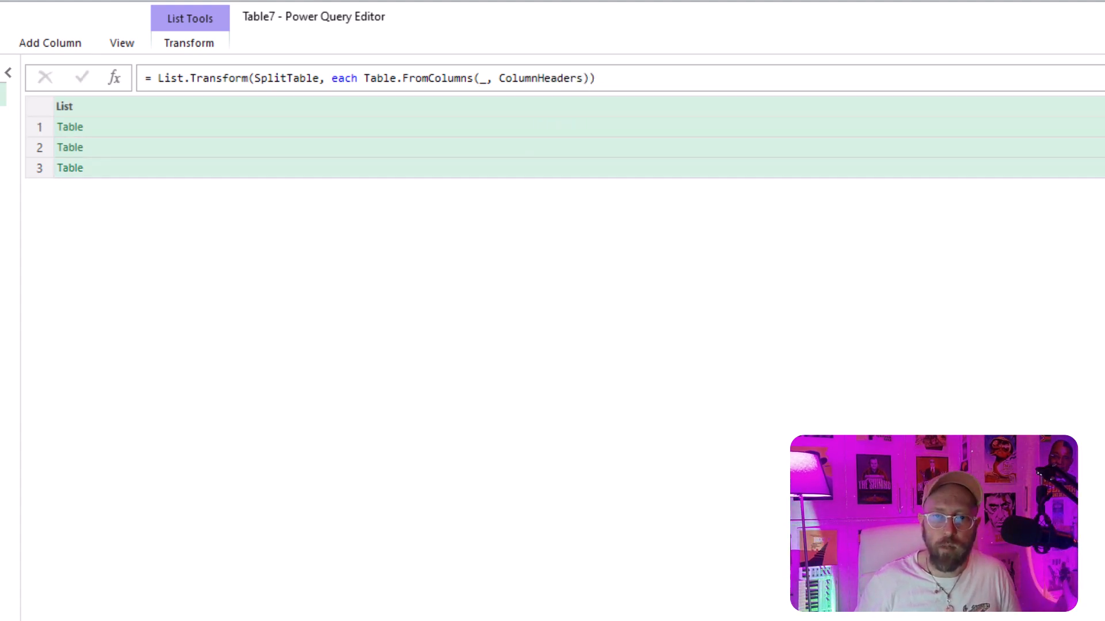
left_click(69, 127)
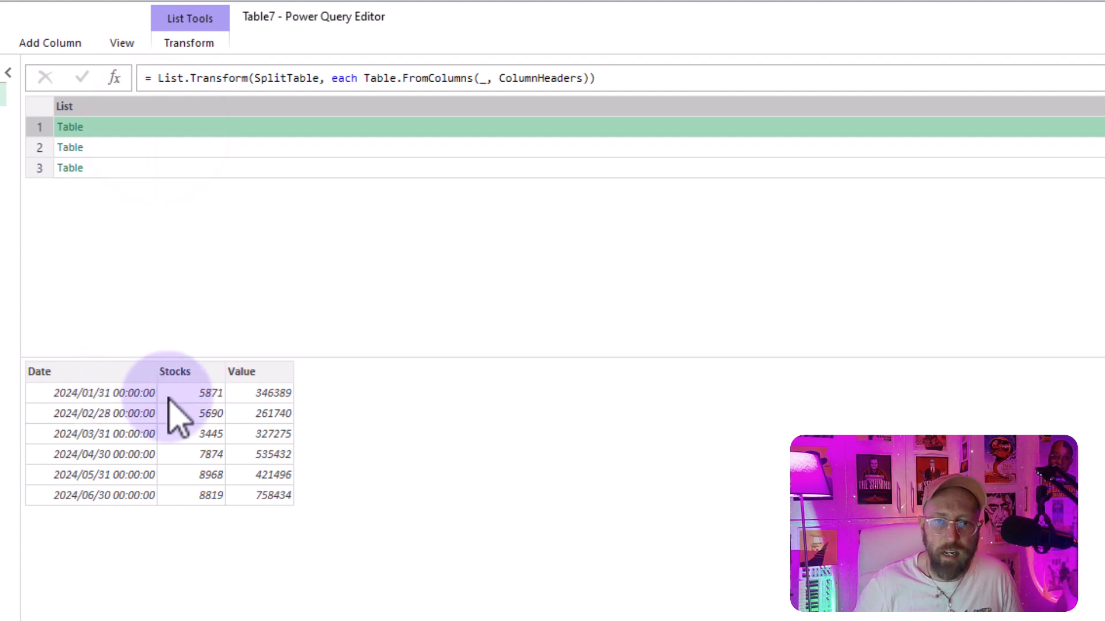
left_click(70, 168)
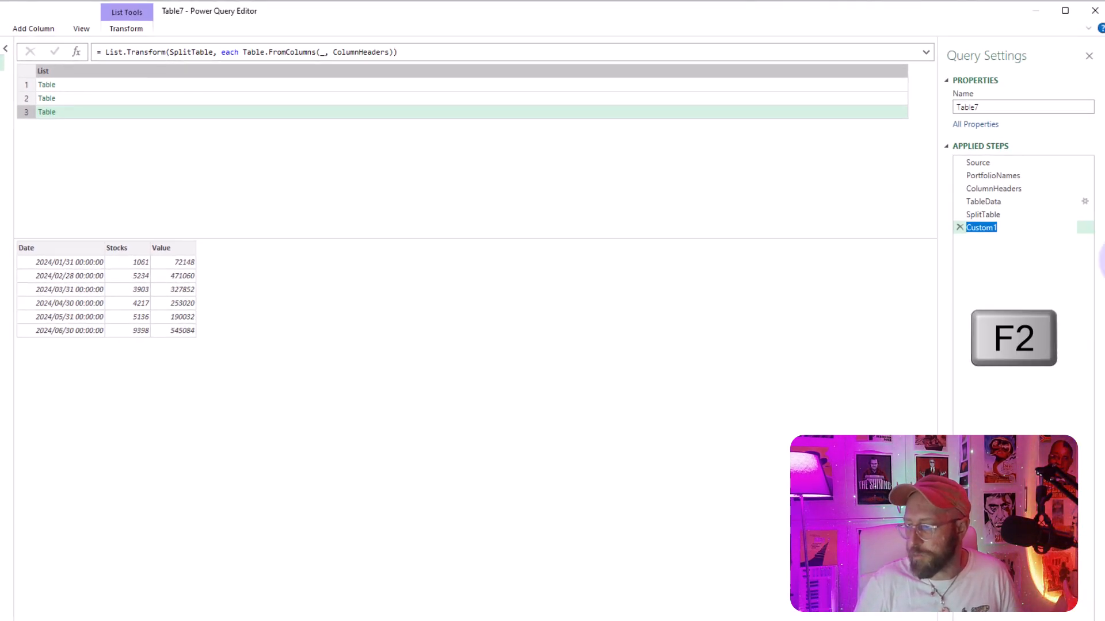
type("Tran")
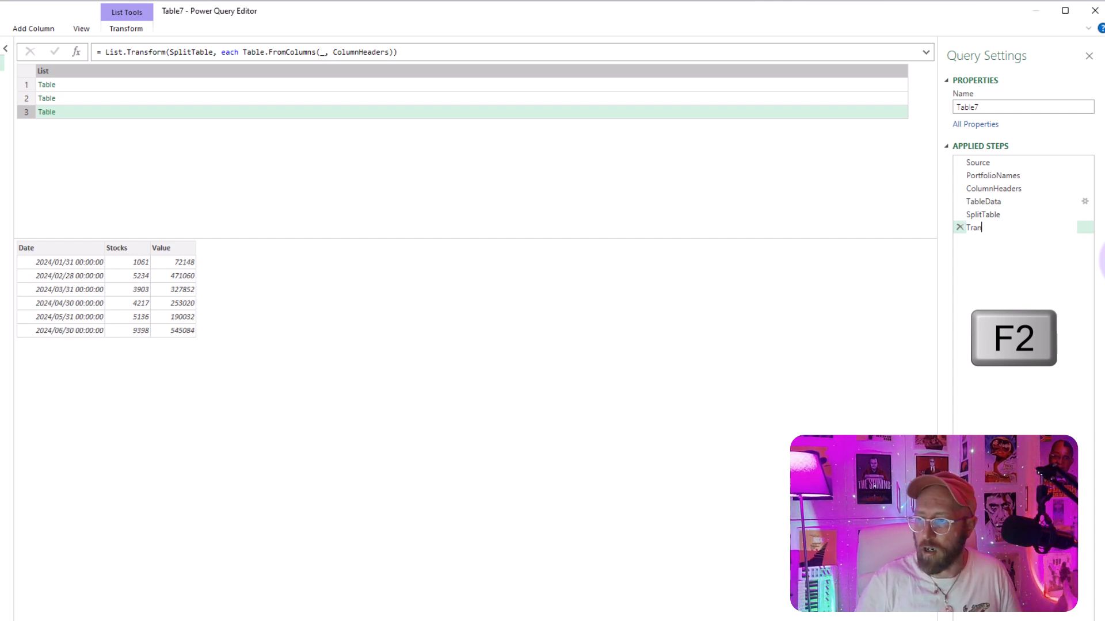
key("Enter")
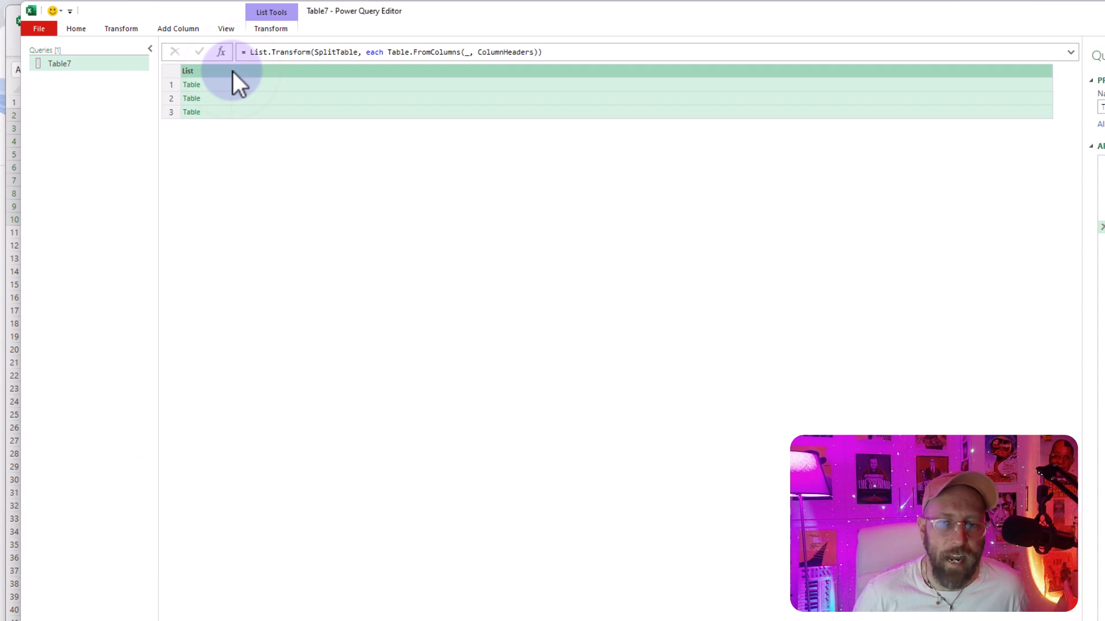
Convert the list of three tables to a one-column table with delimiter None and preview a nested table.
left_click(271, 28)
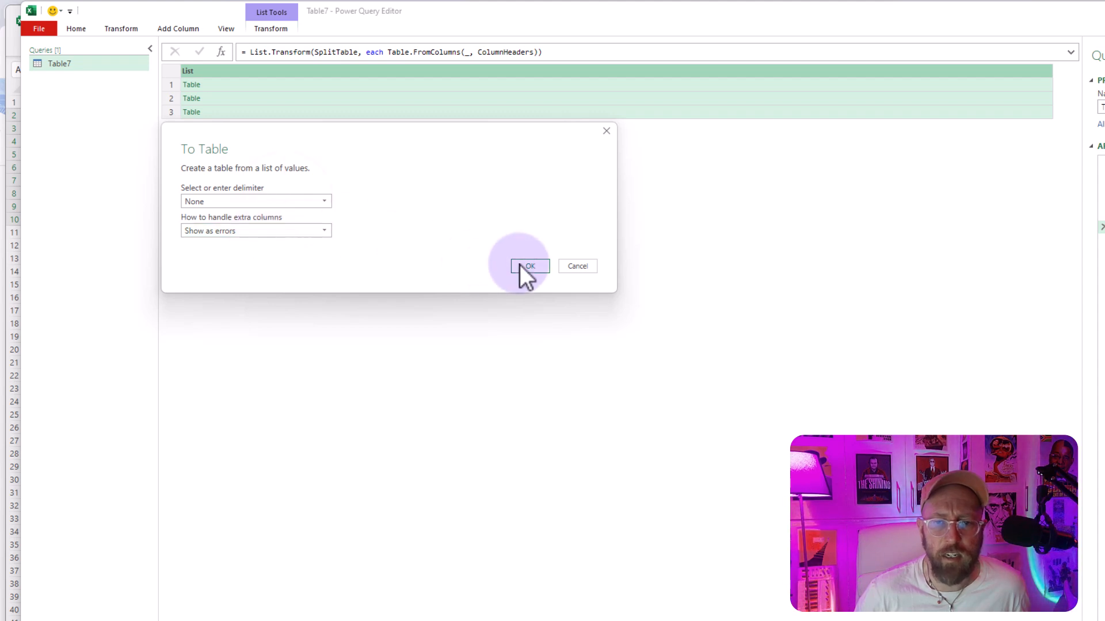
left_click(529, 266)
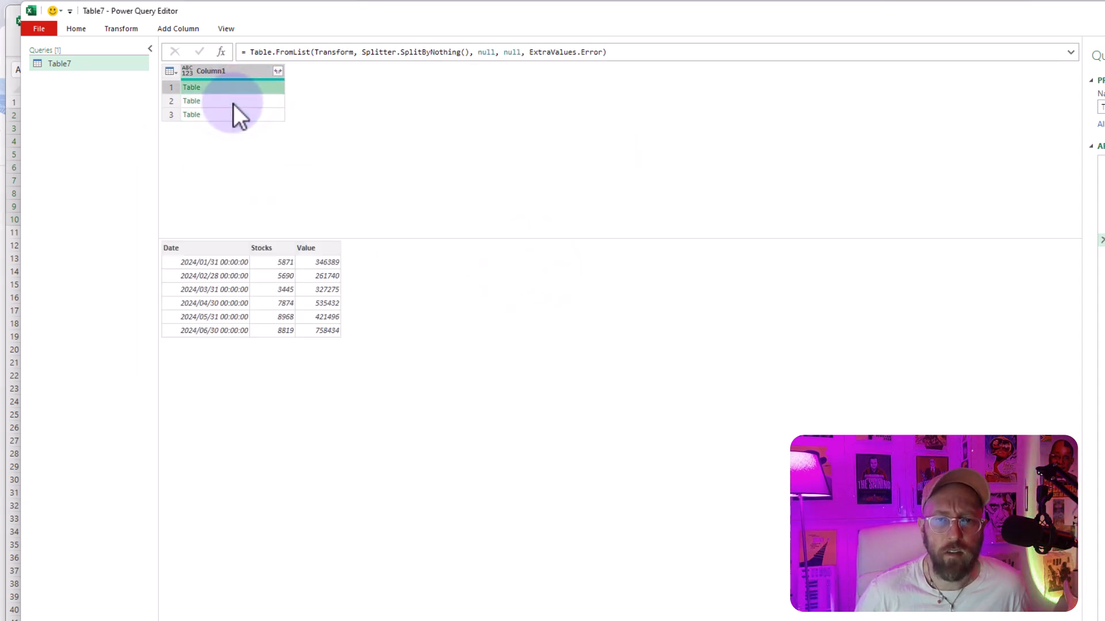
left_click(207, 87)
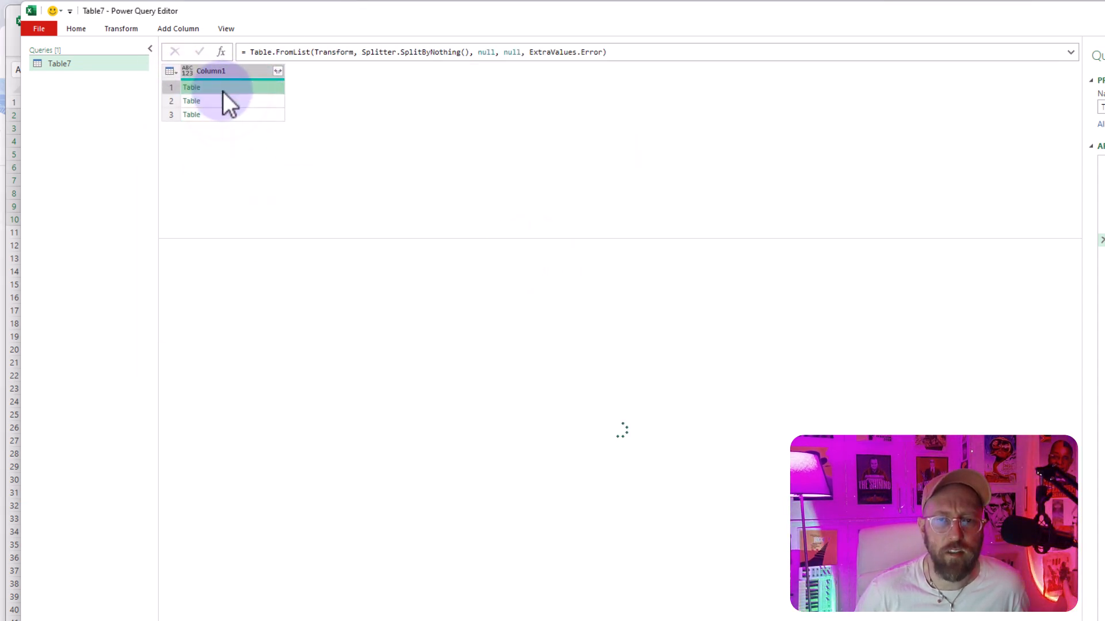
left_click(205, 101)
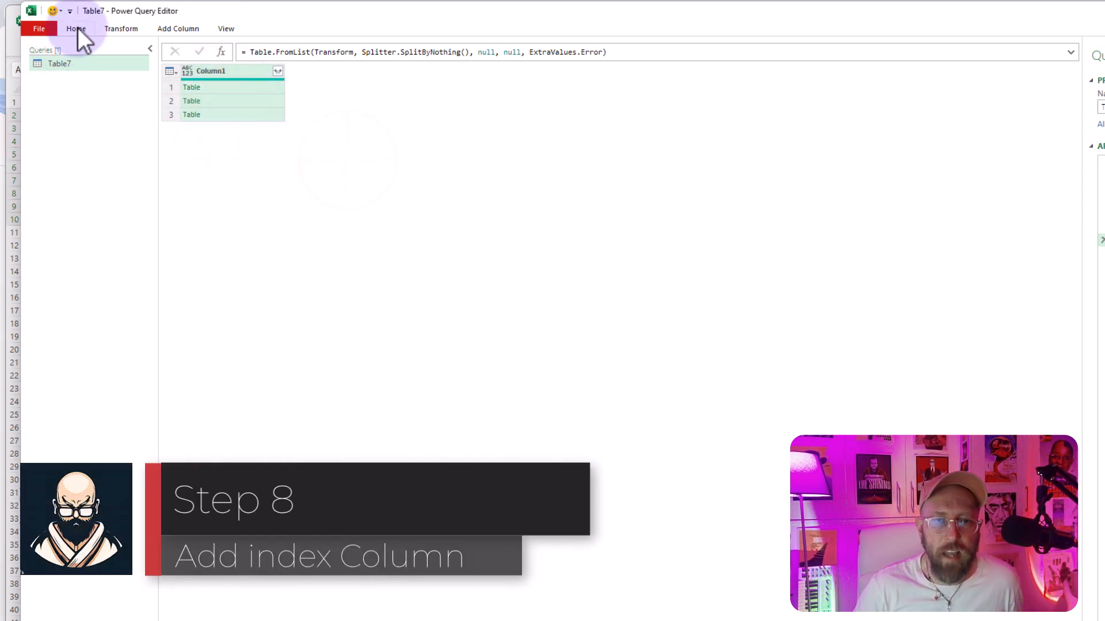
Add an index column from 0 and check the PortfolioNames list entries.
left_click(177, 27)
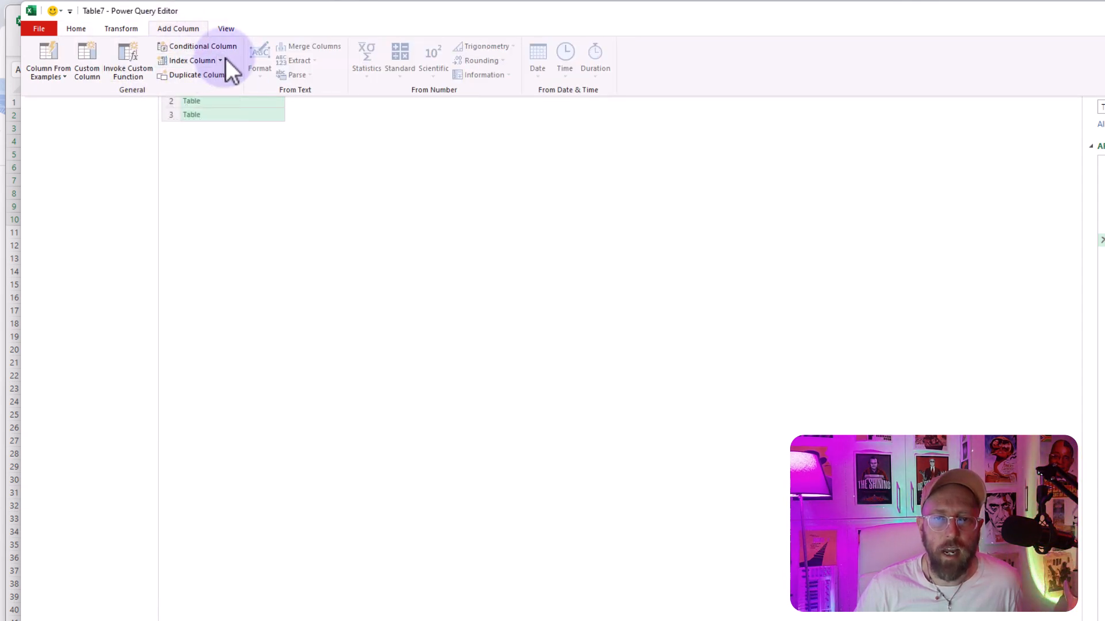
left_click(184, 59)
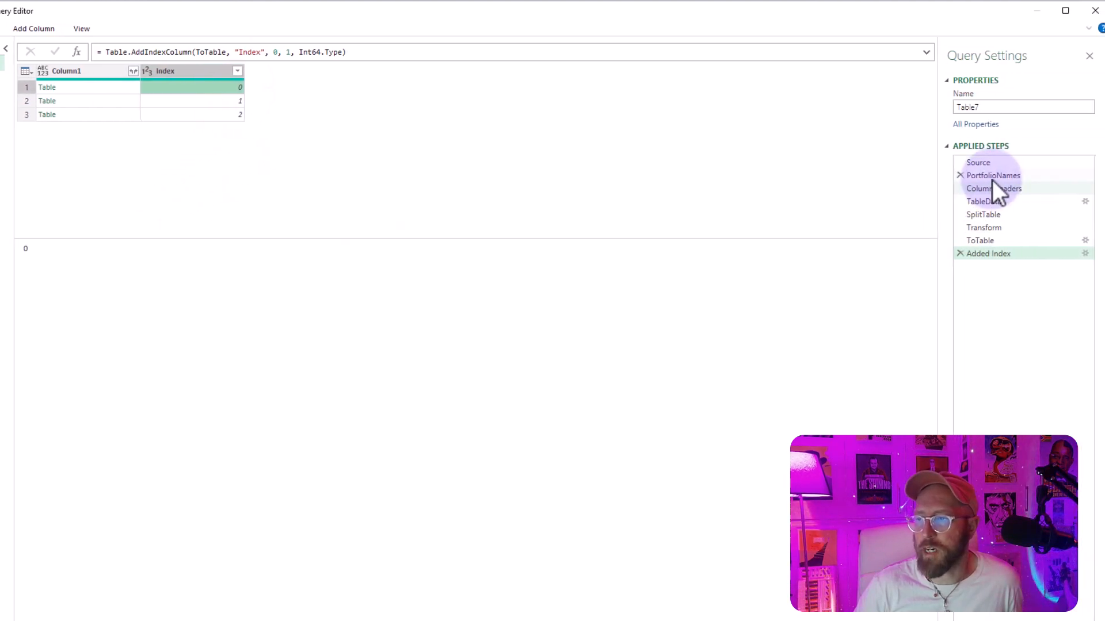
left_click(994, 175)
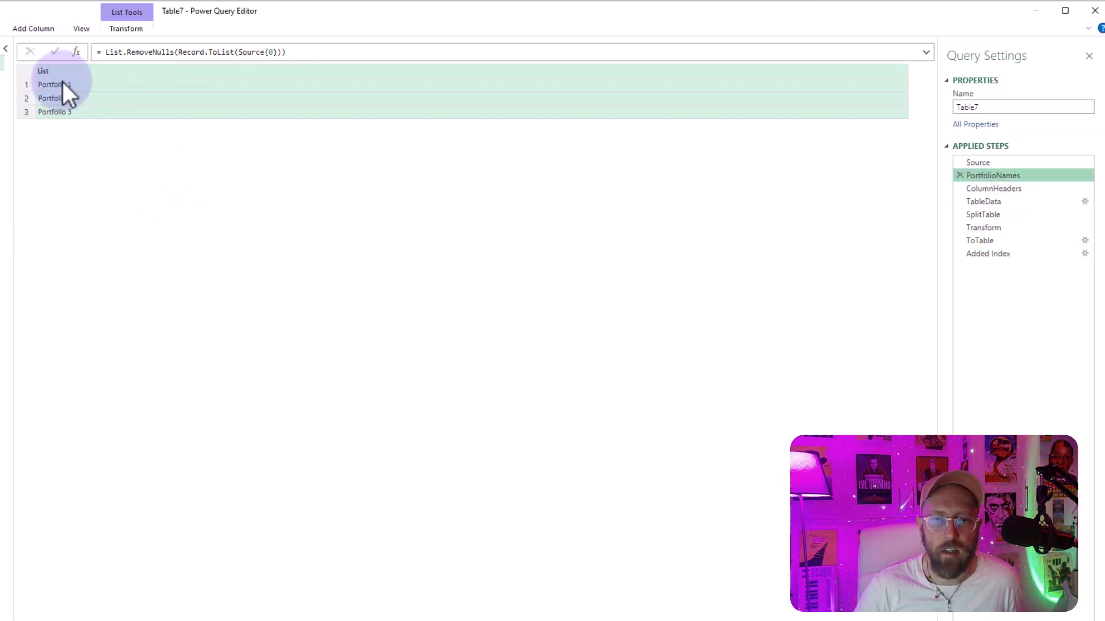
left_click(53, 112)
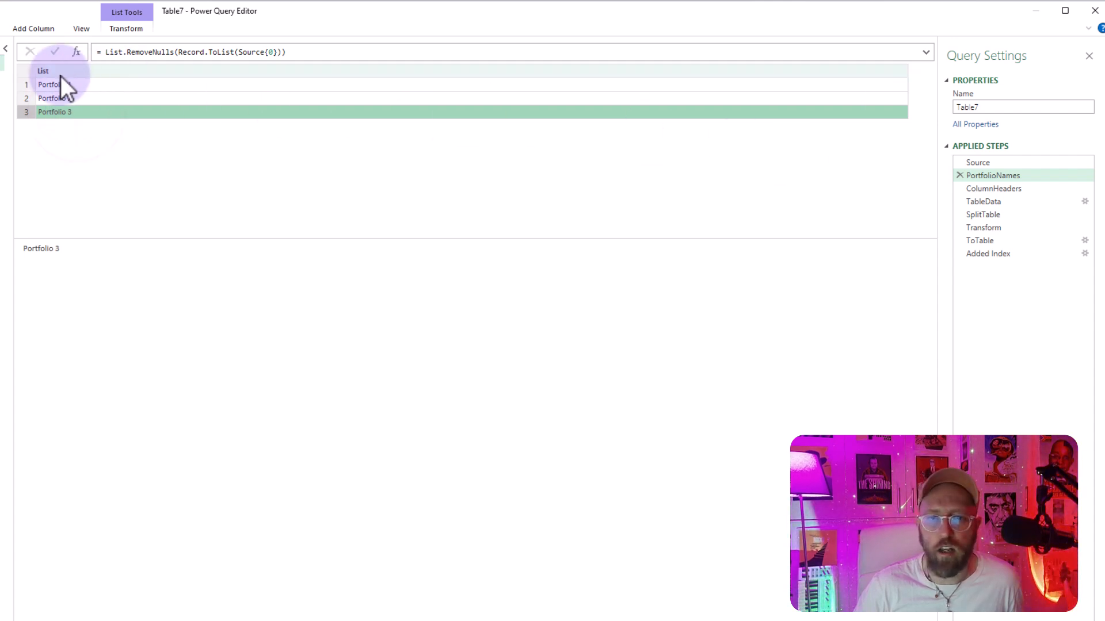
left_click(58, 84)
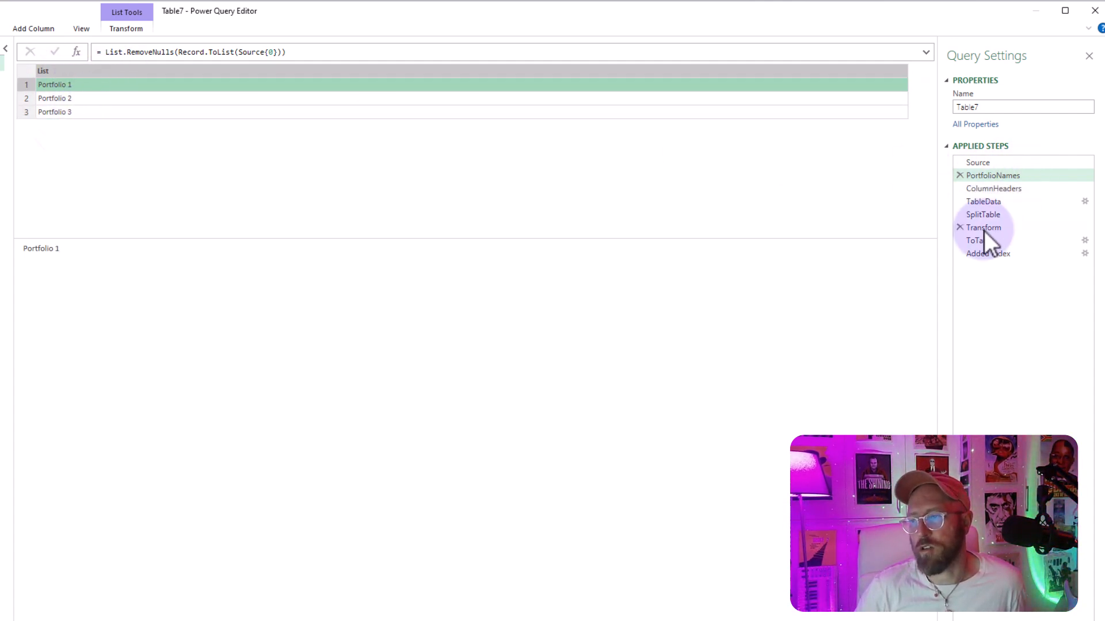
left_click(987, 253)
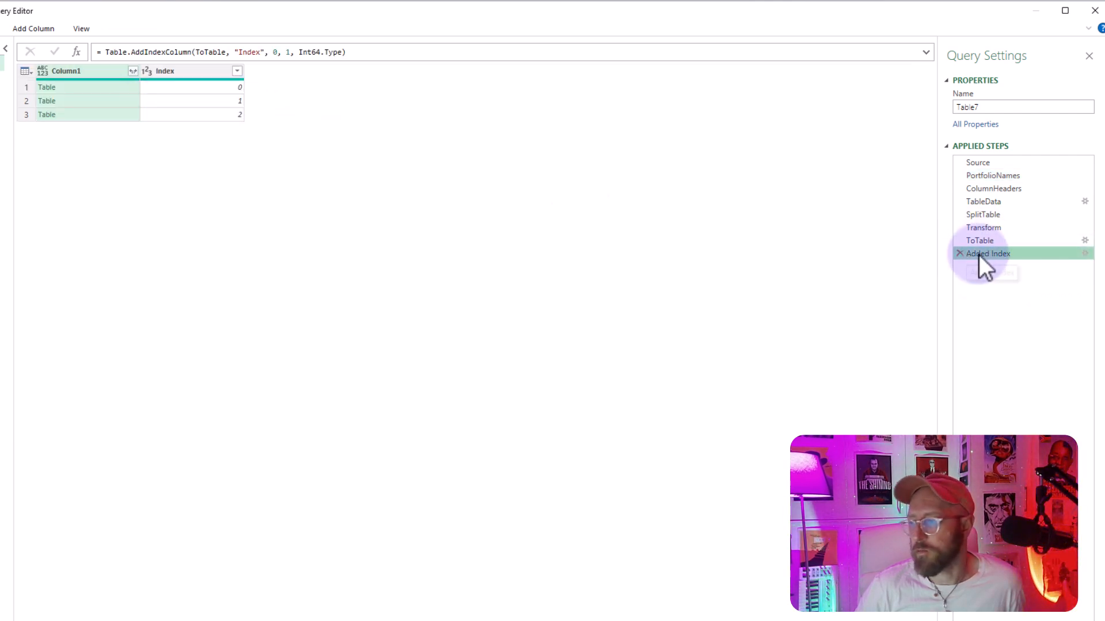
Rename the step IndexTable and the Index column to Portfolio.
key("F2")
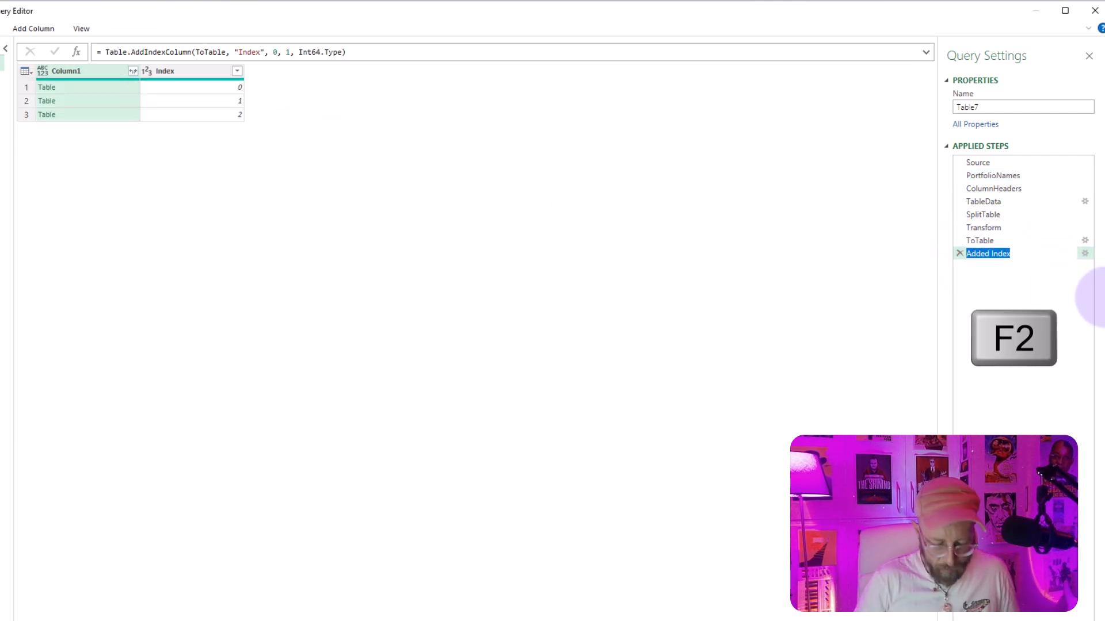
type("IndexY")
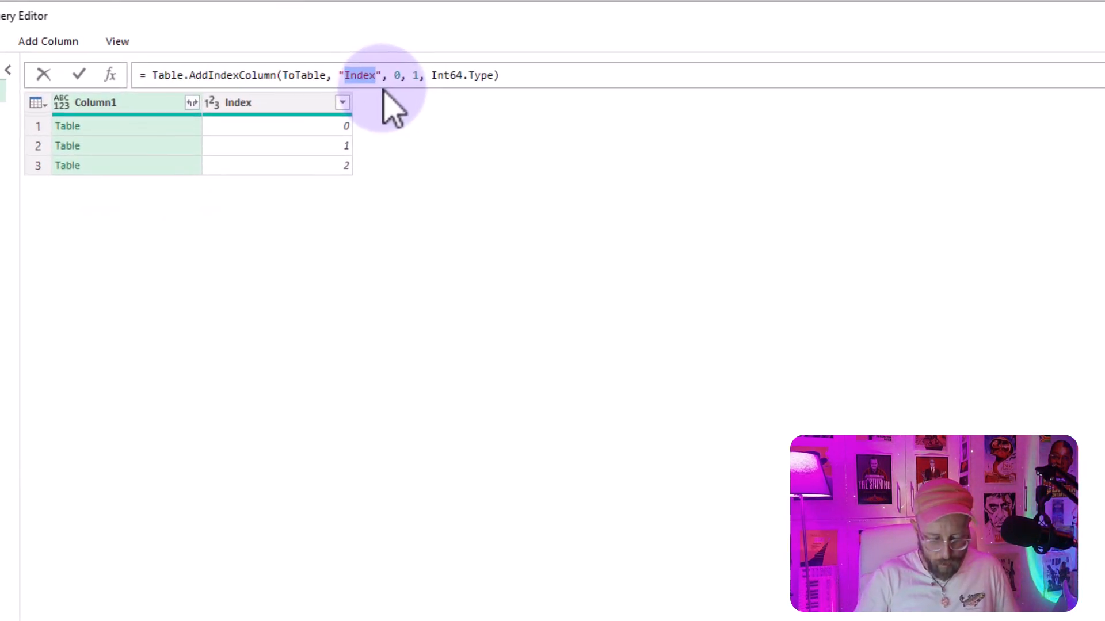
type("Portfolio")
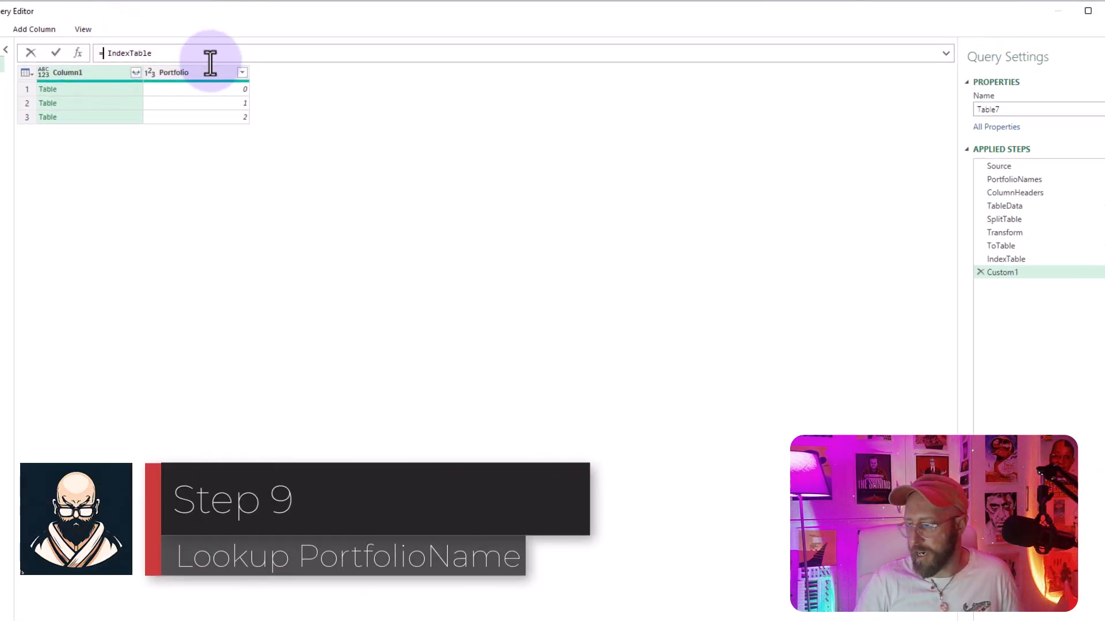
Add Table.TransformColumns(IndexTable, {"Portfolio", each PortfolioNames{_}}) so Portfolio shows Portfolio 1–3.
type("=tabletr")
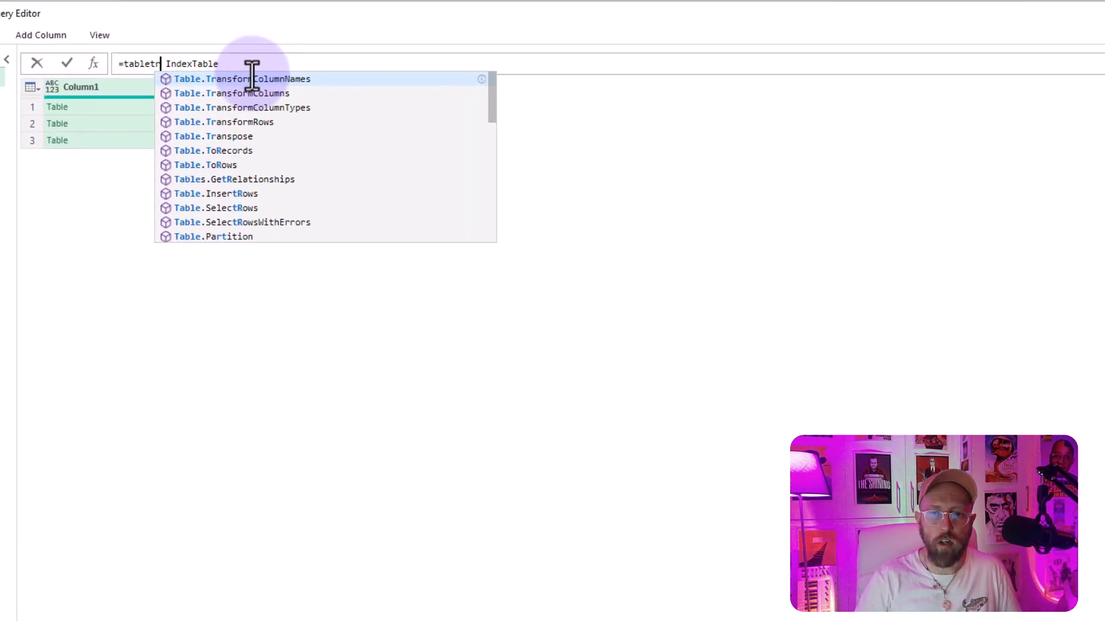
left_click(237, 93)
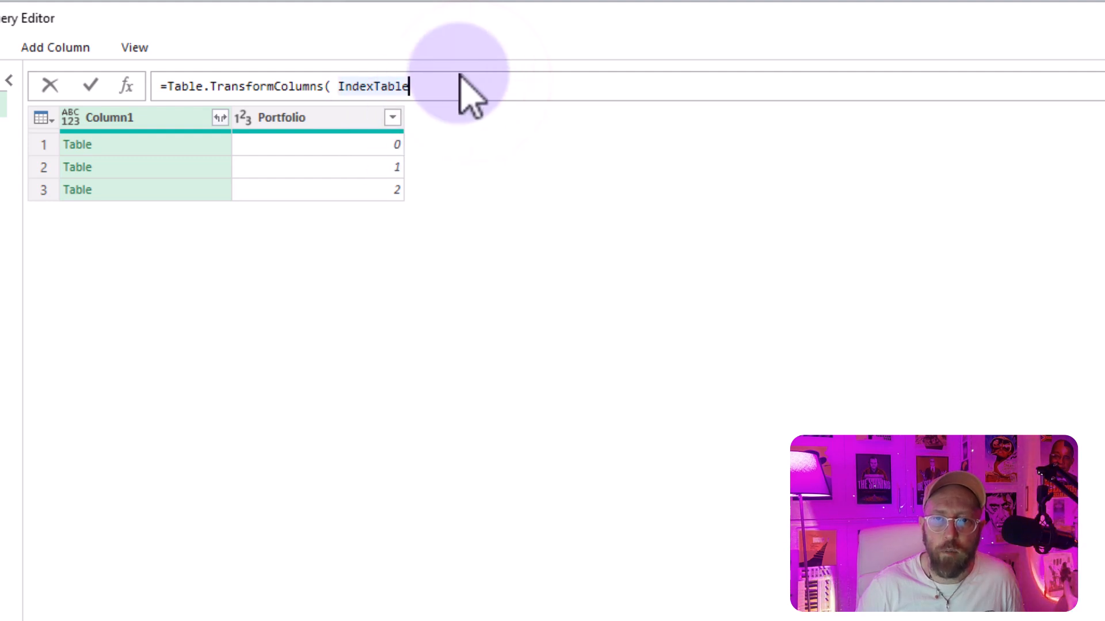
type(",")
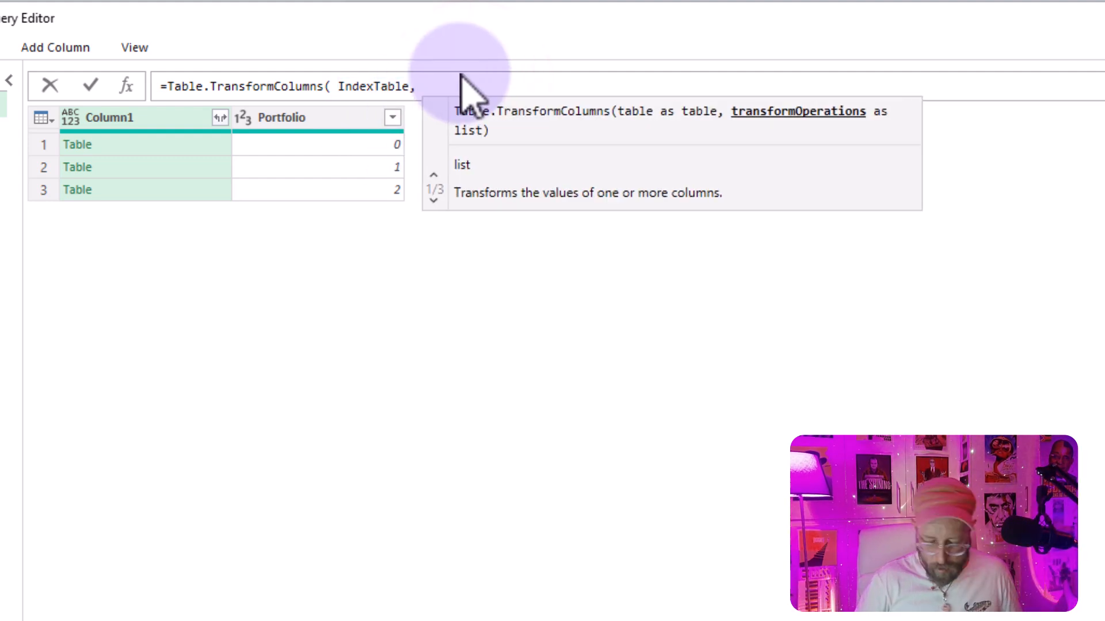
type("{\"Portfolio")
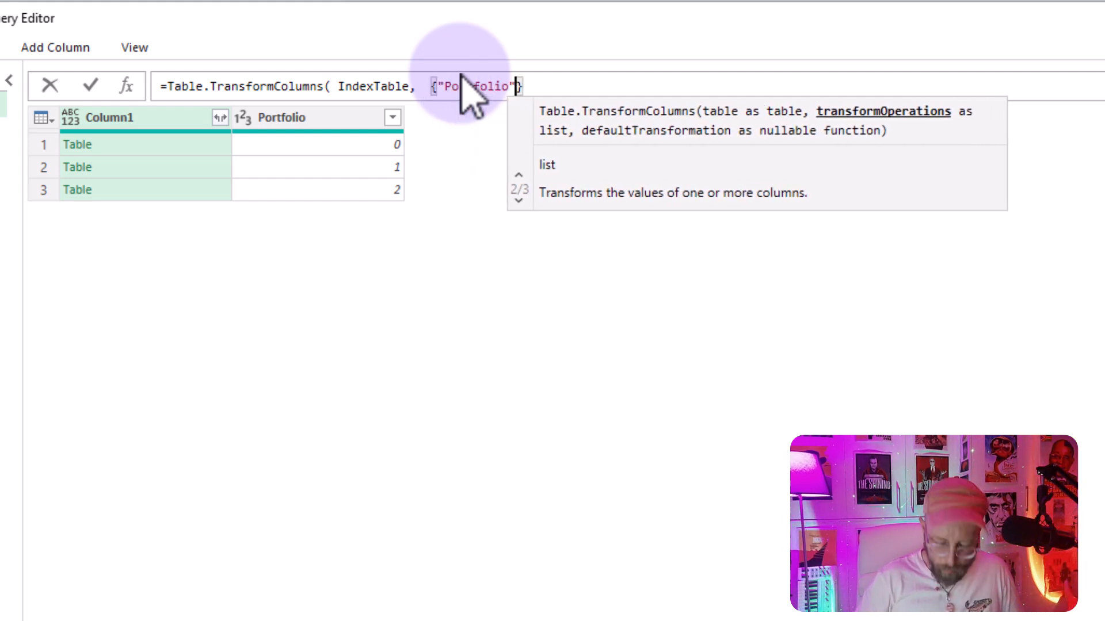
type(", each PortfolioNames")
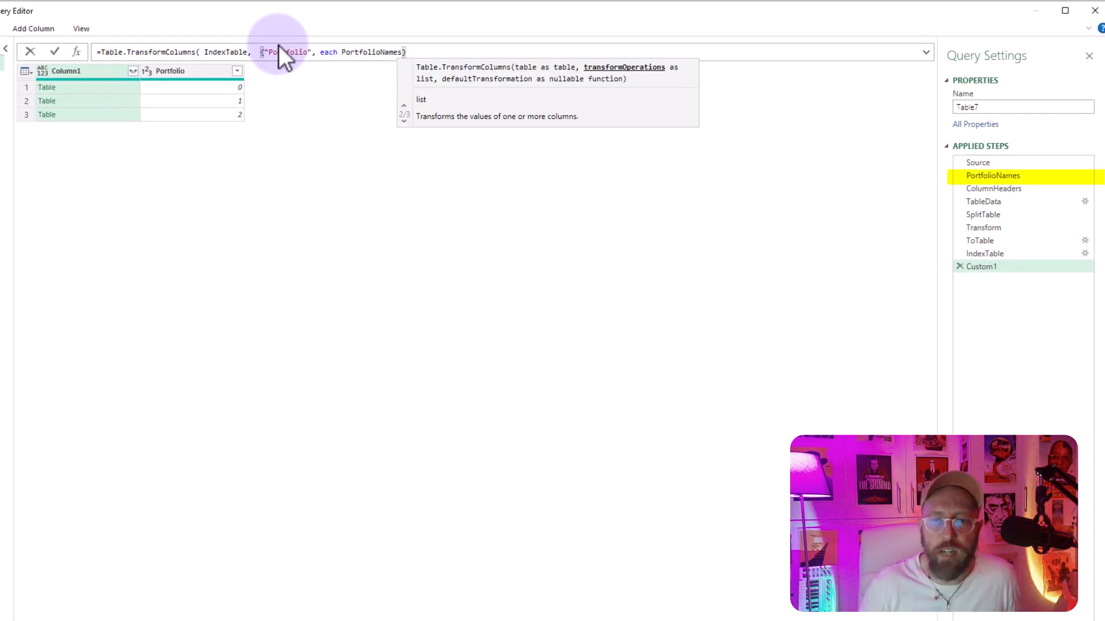
mouse_move(677, 175)
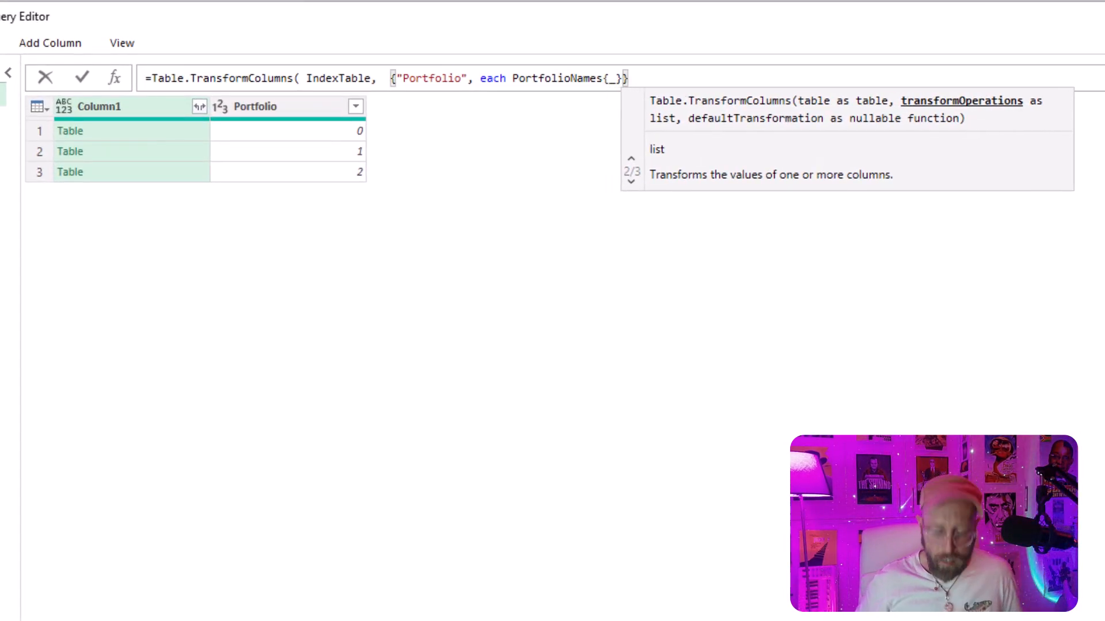
key("Enter")
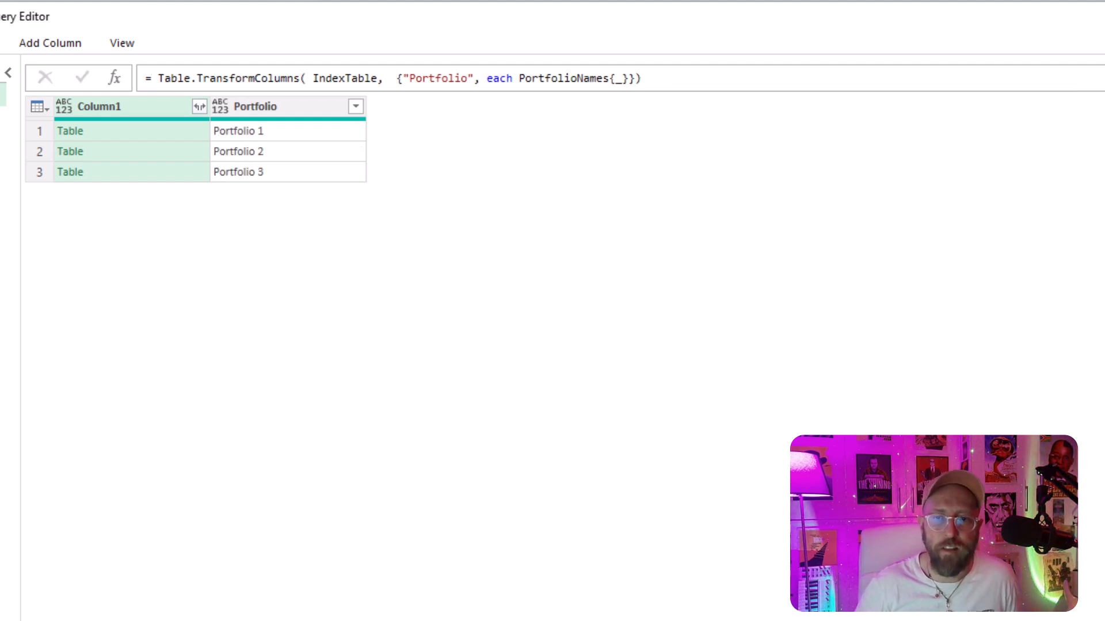
left_click(260, 170)
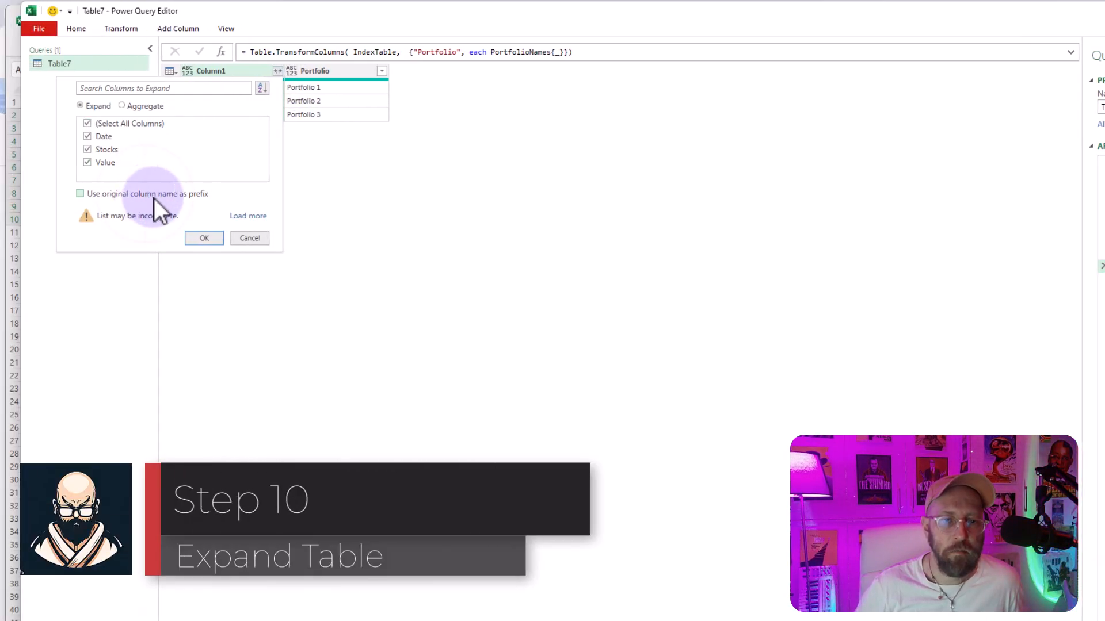
Expand Column1 without prefix into Date, Stocks, Value rows and detect data types.
left_click(203, 238)
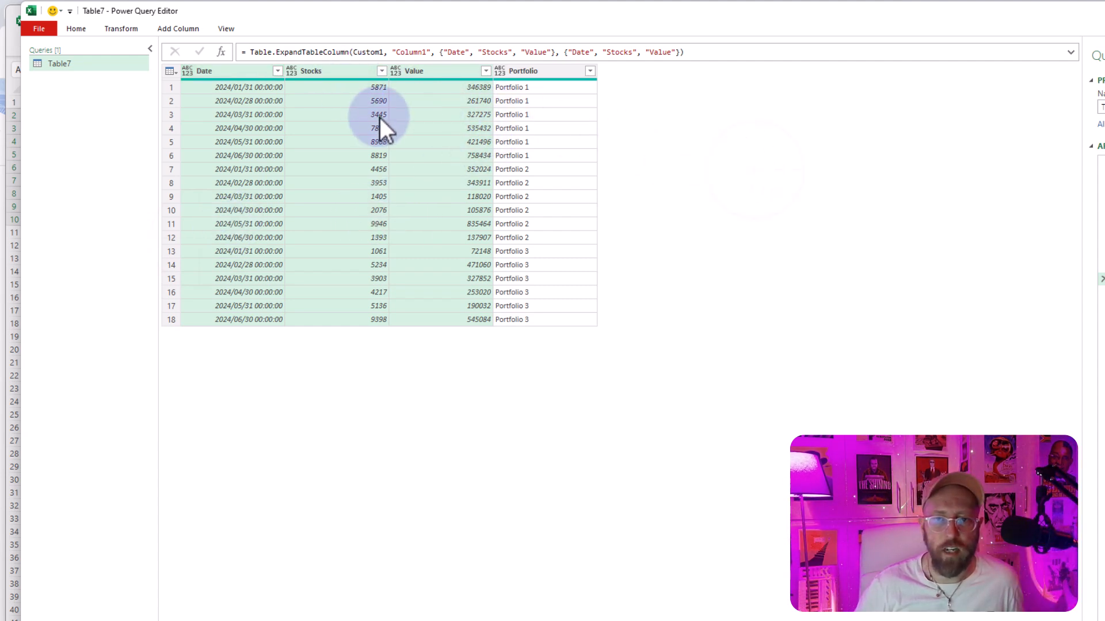
left_click(76, 29)
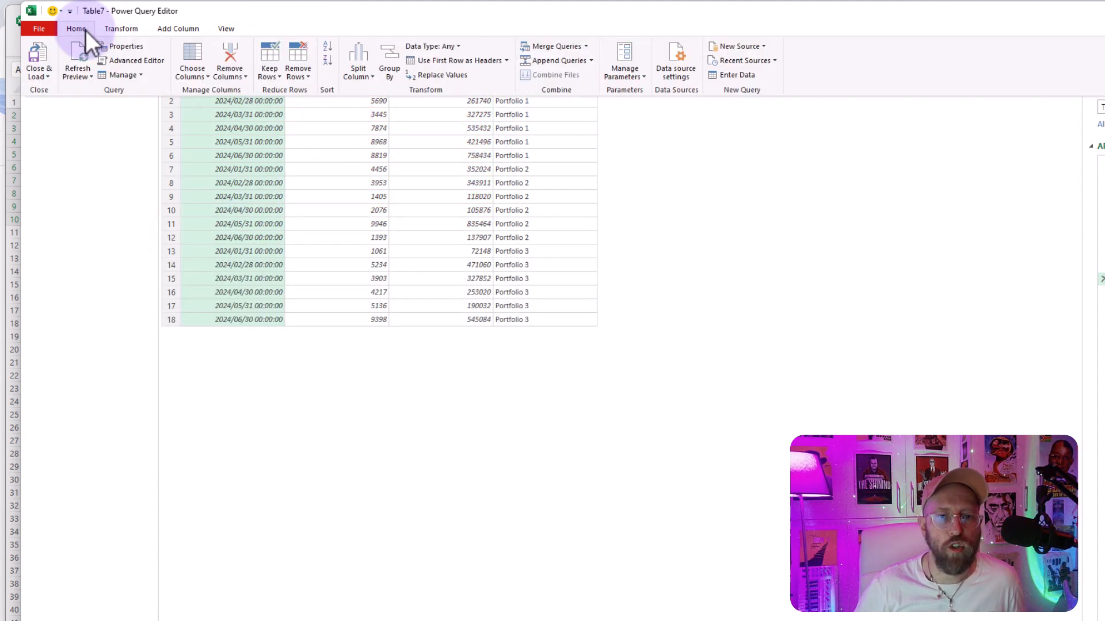
left_click(121, 27)
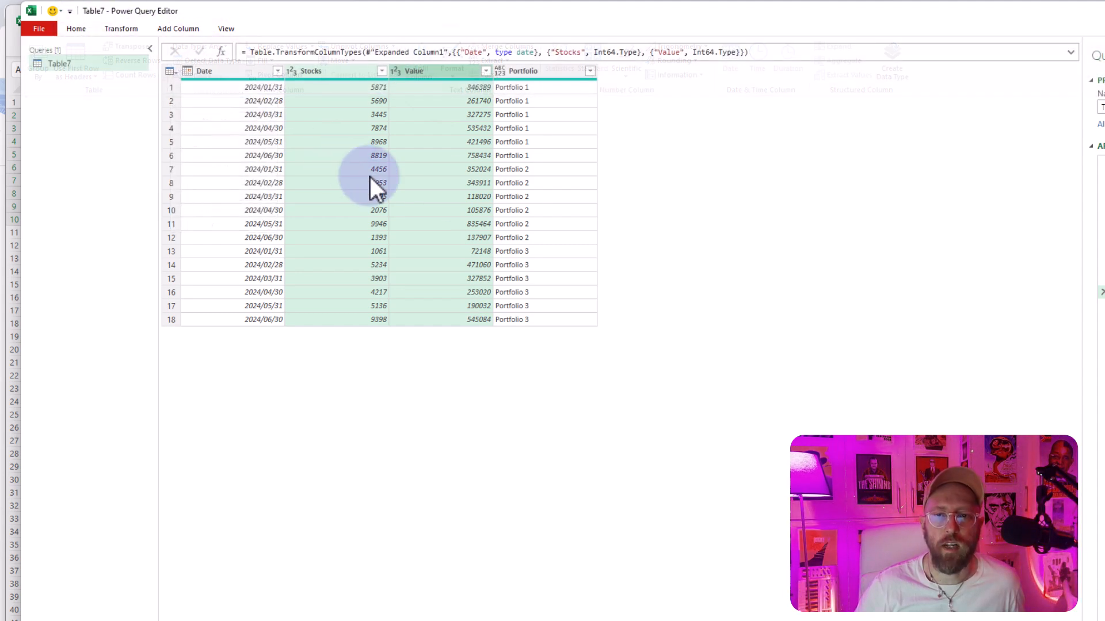
left_click(76, 28)
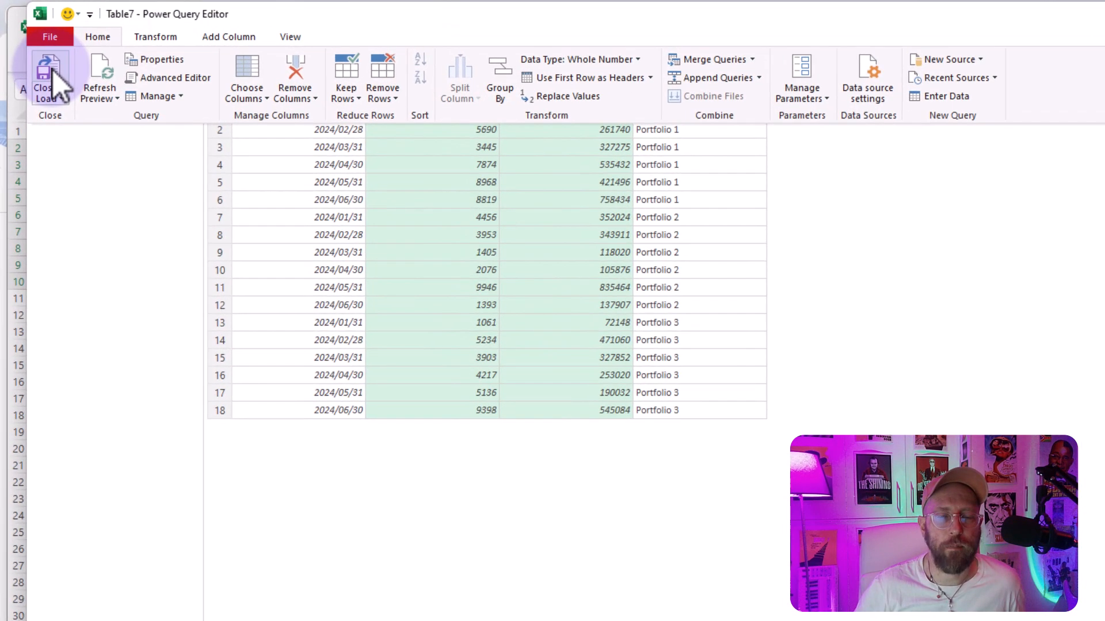
Close & Load the 18-row table to a worksheet and return to the source sheet.
left_click(44, 69)
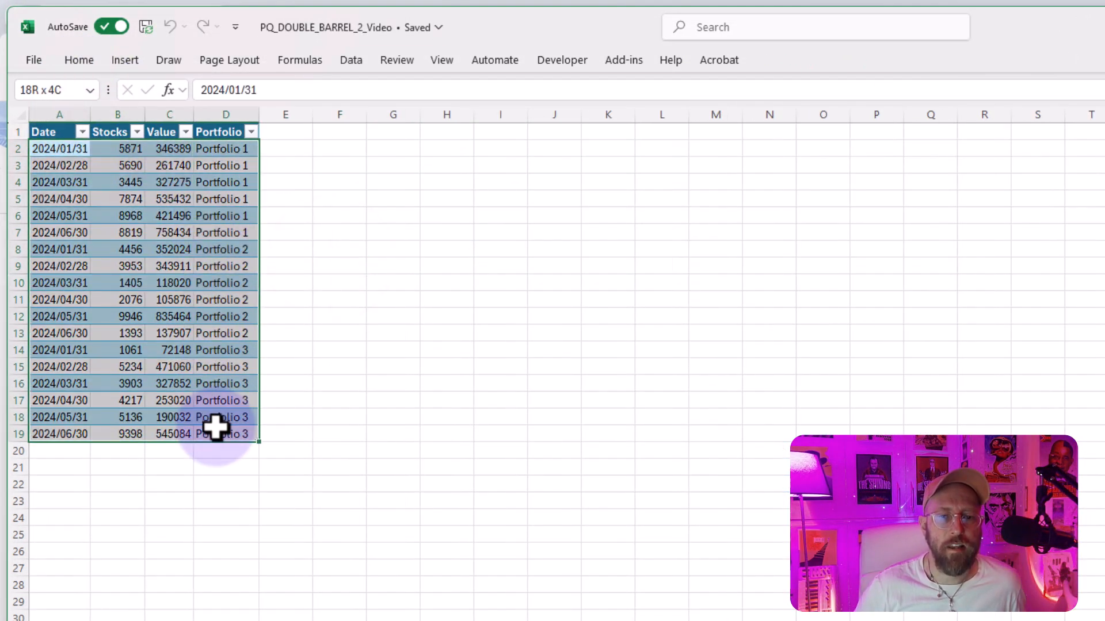
left_click(393, 384)
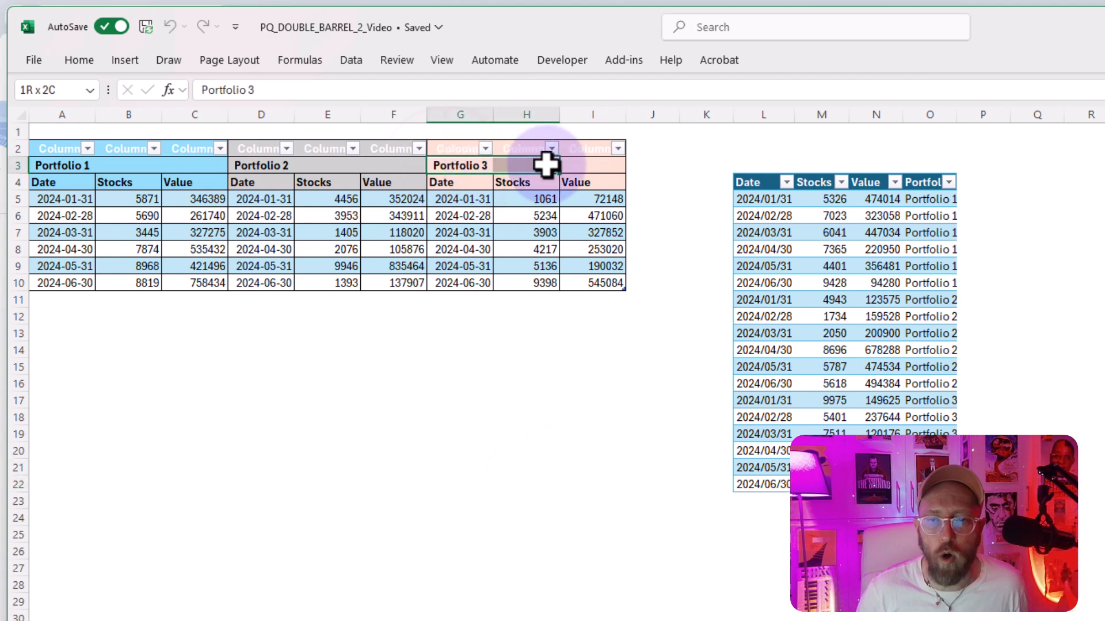
left_click(527, 217)
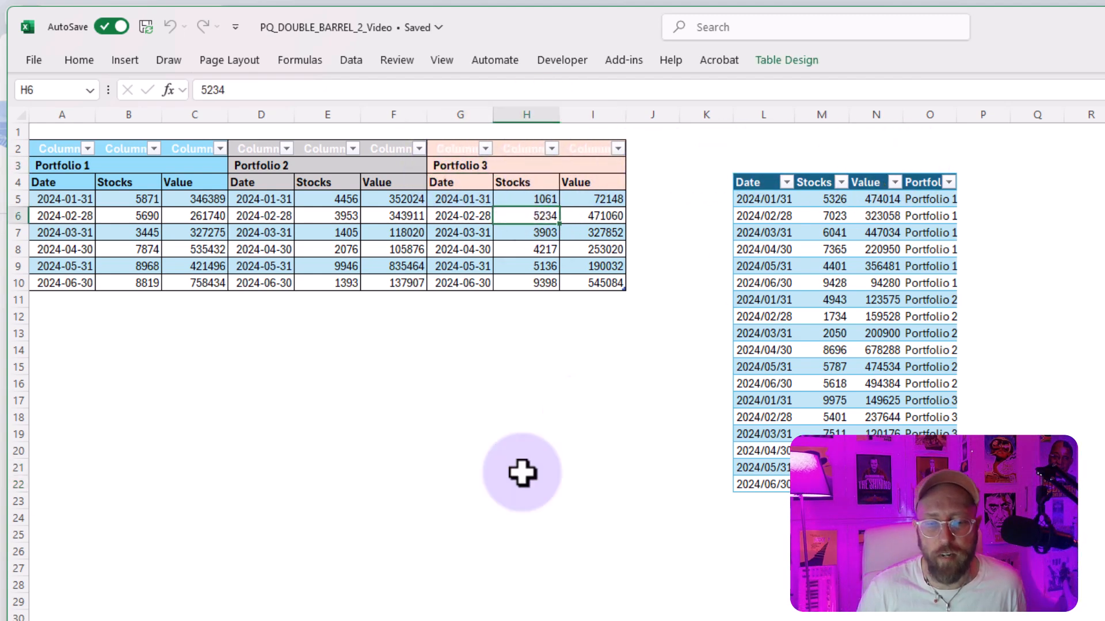